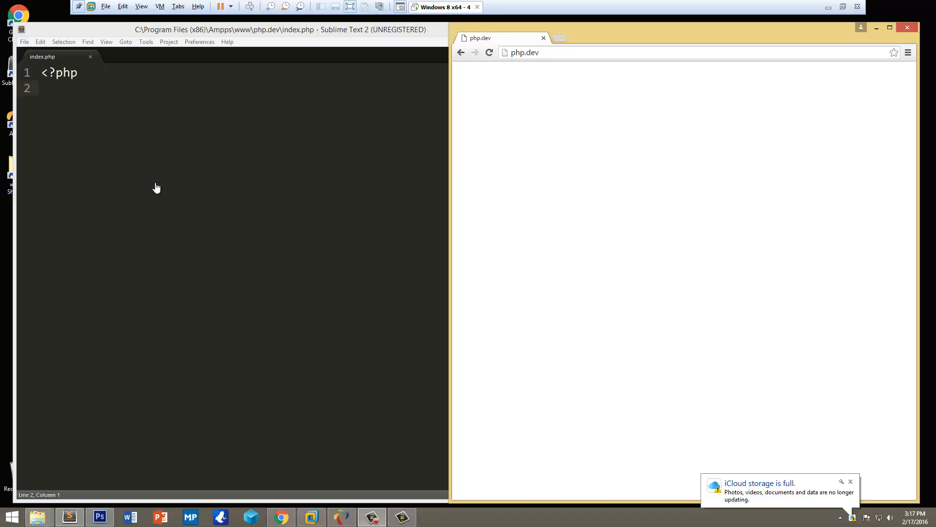
{"action": "mouse_move", "coordinate": [721, 311]}
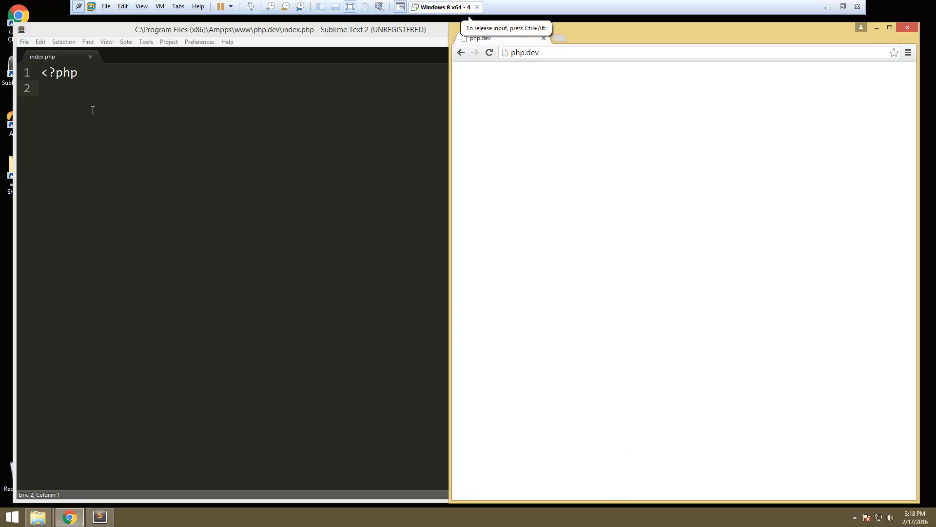
- Declare an empty People class in index.php
{"action": "type", "text": "cl"}
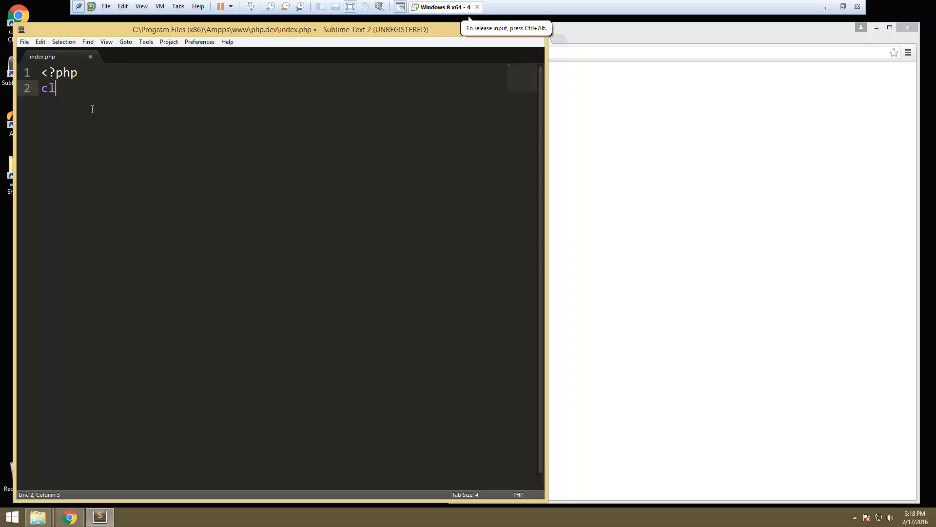
{"action": "type", "text": "ass"}
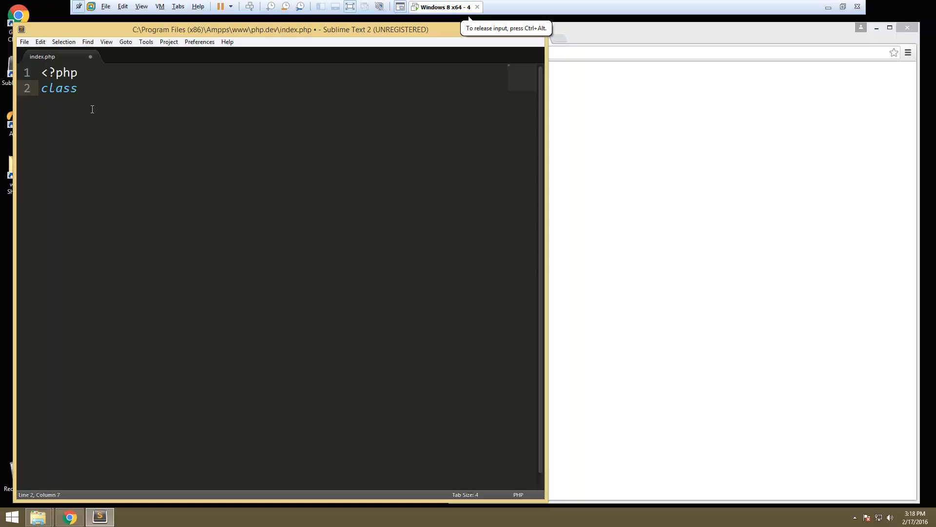
{"action": "type", "text": "Peopl"}
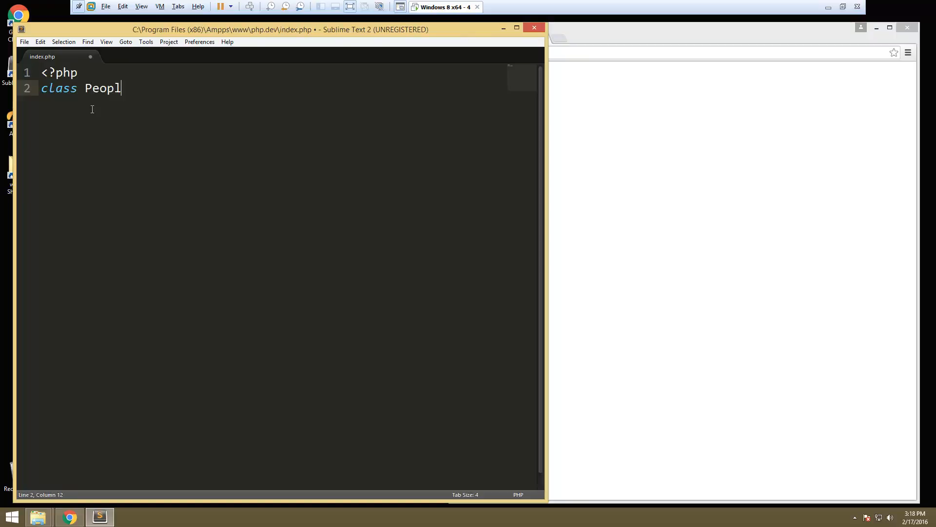
{"action": "type", "text": "e{"}
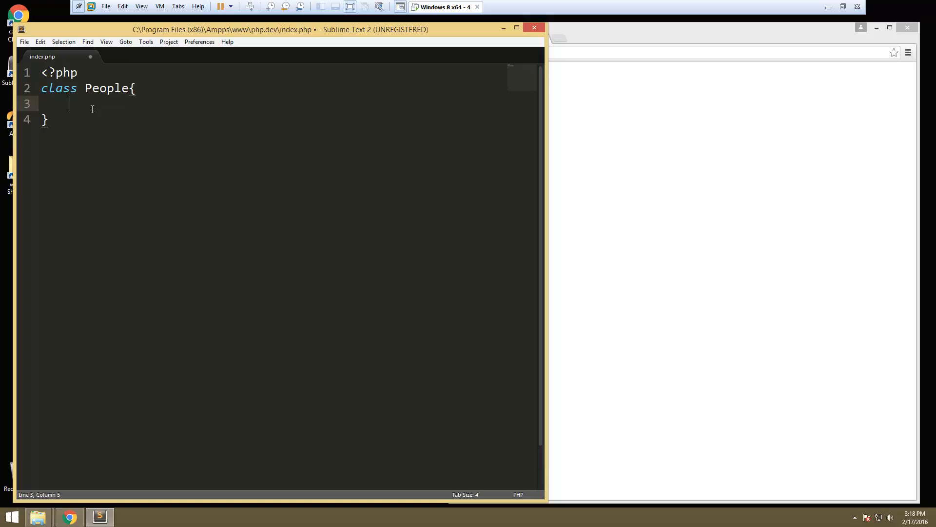
- Add public properties $person1 = 'Mike' and $person2 = 'Shelly'
{"action": "type", "text": "pu"}
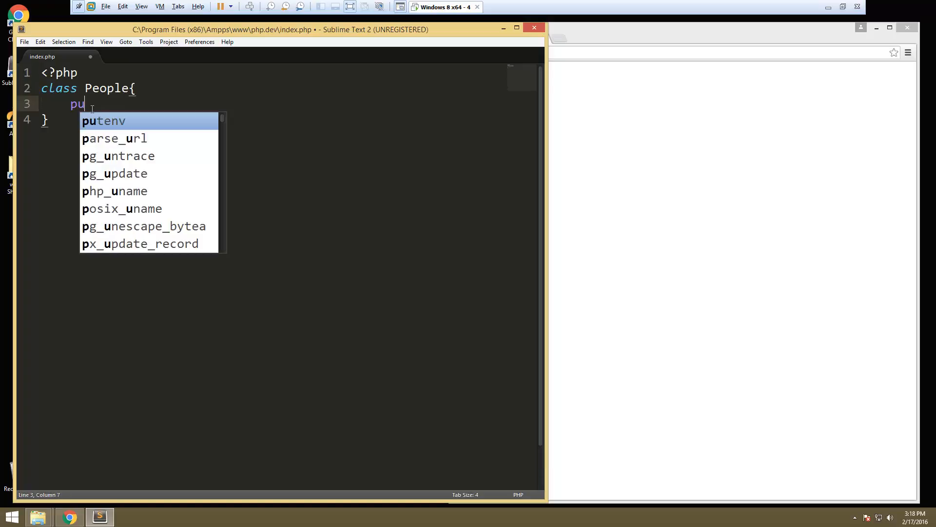
{"action": "type", "text": "blic"}
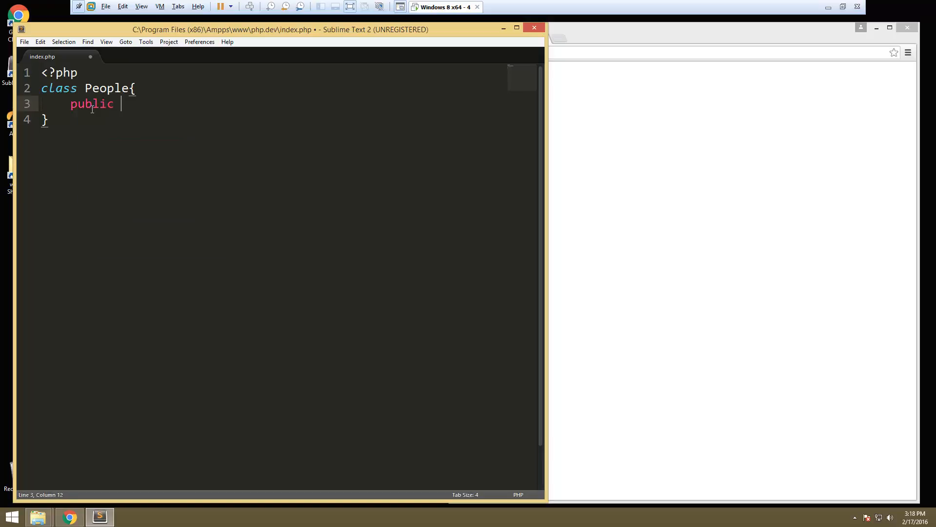
{"action": "type", "text": "$pe"}
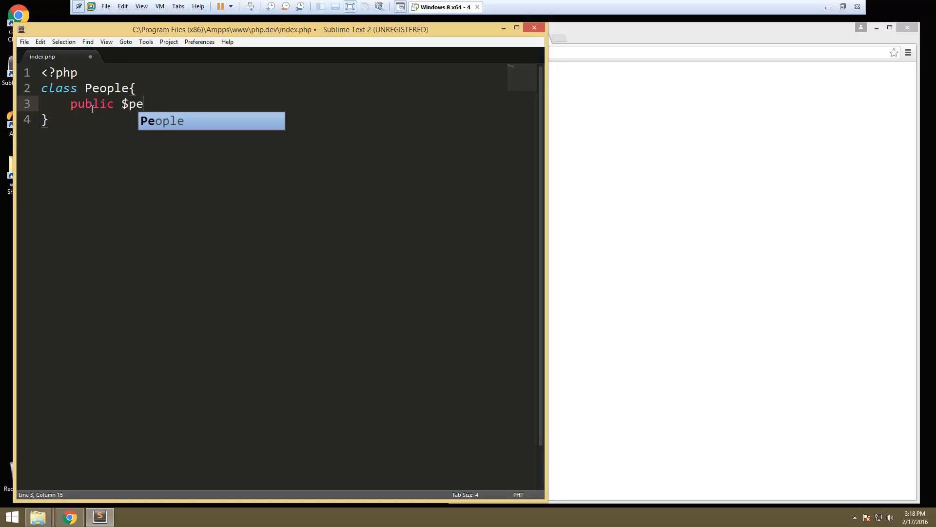
{"action": "type", "text": "rson1"}
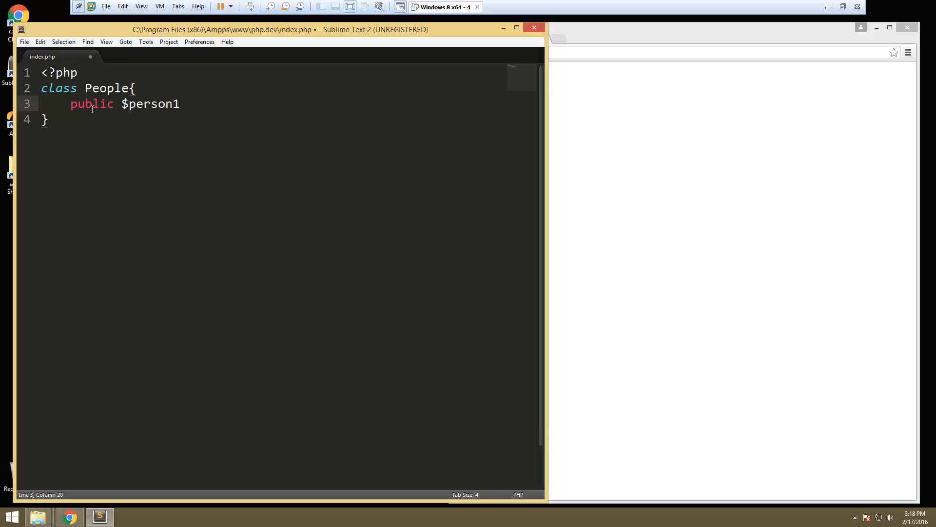
{"action": "type", "text": "= '';"}
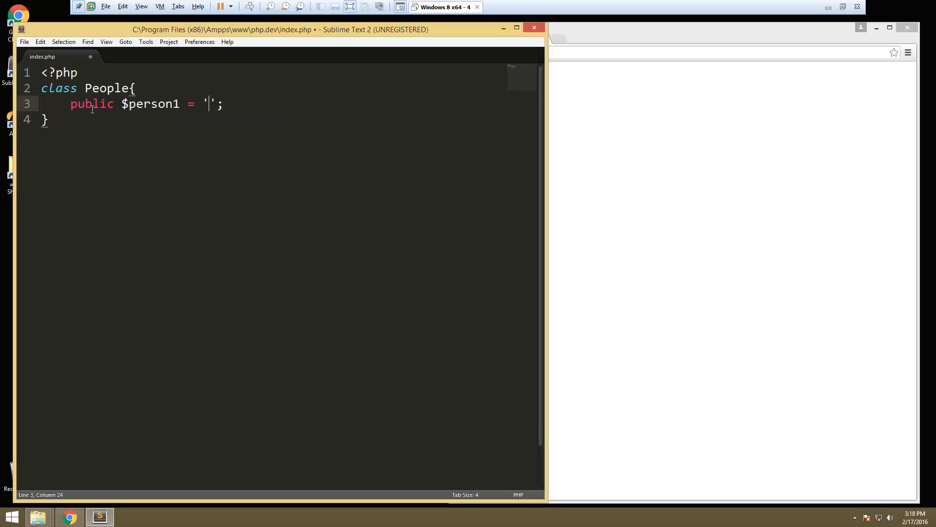
{"action": "type", "text": "Mike"}
{"action": "type", "text": "public $person2 ="}
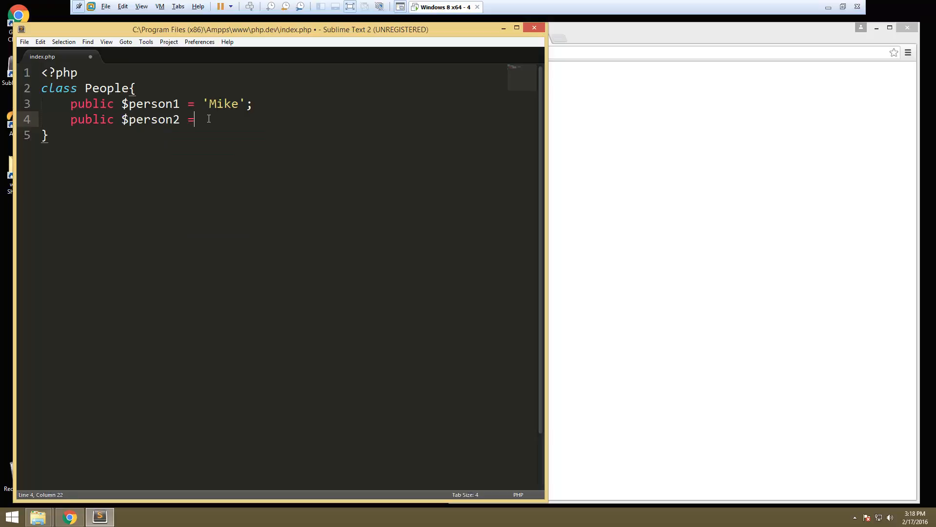
{"action": "type", "text": "'';"}
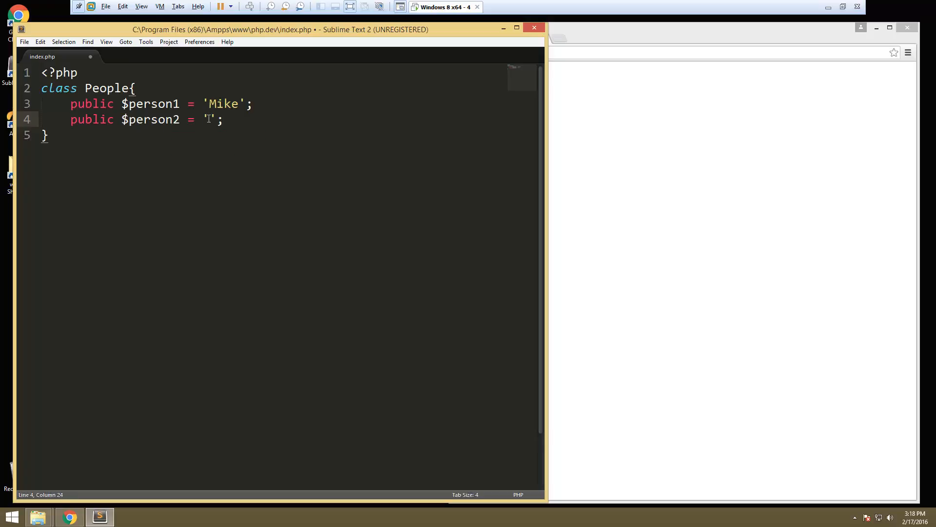
{"action": "type", "text": "Shelly"}
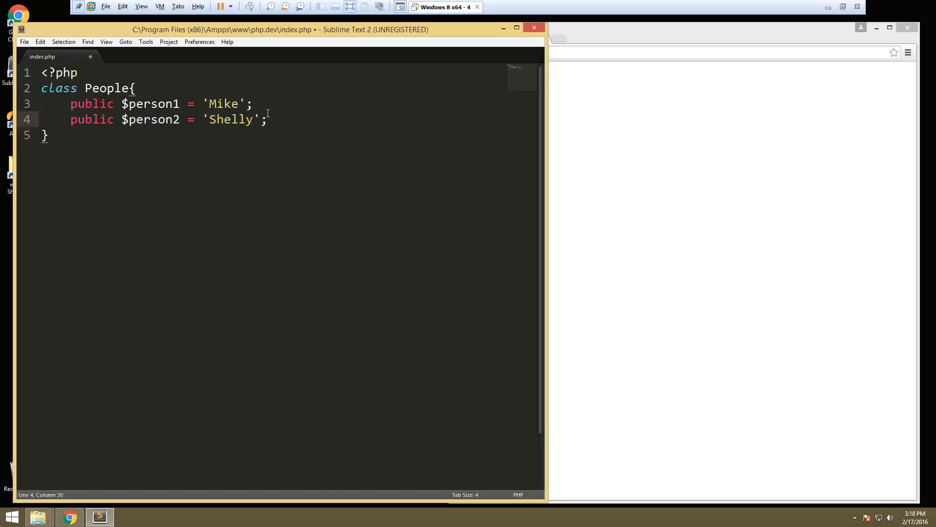
- Add public $person3 = 'Jeff', fixing the 'poublic' typo
{"action": "type", "text": "poub"}
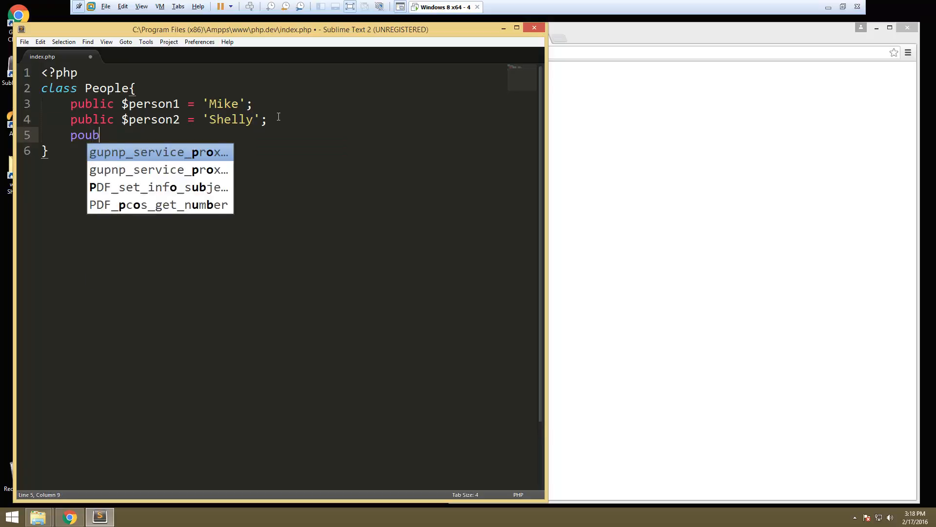
{"action": "type", "text": "lic"}
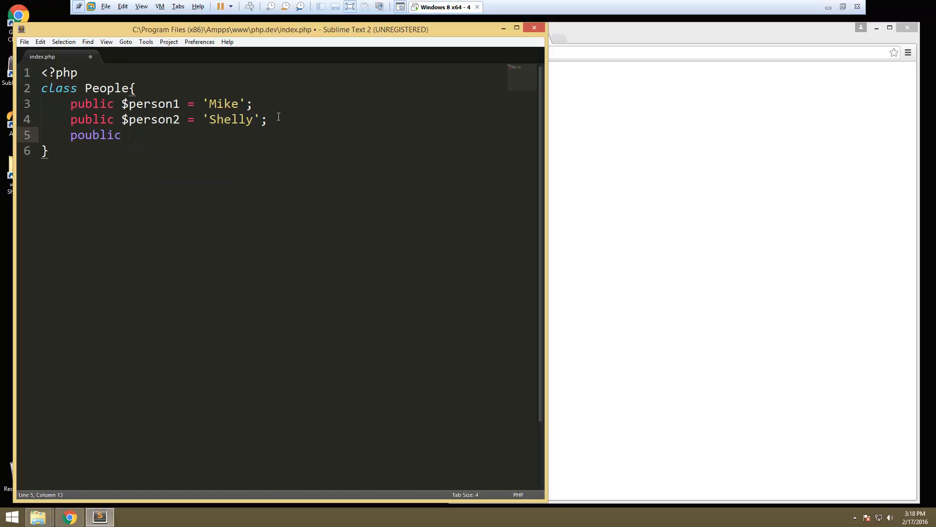
{"action": "type", "text": "$person"}
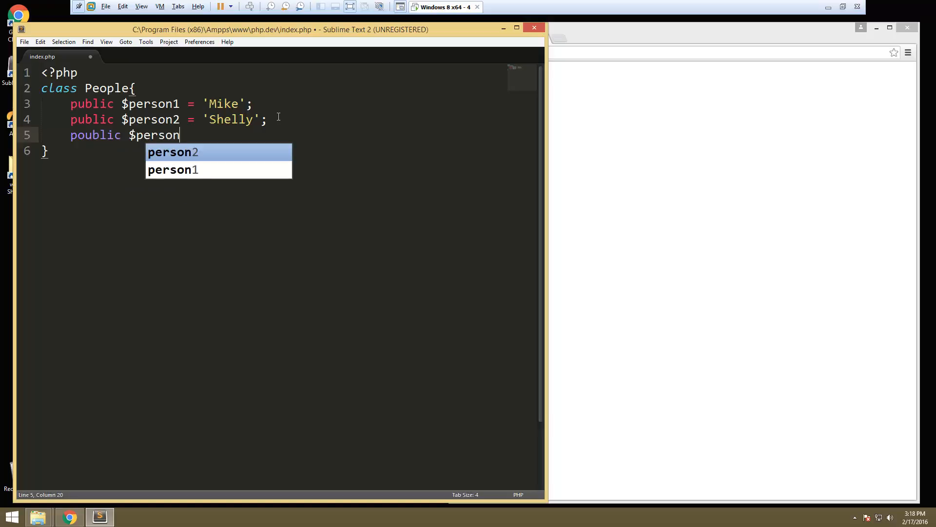
{"action": "type", "text": "3"}
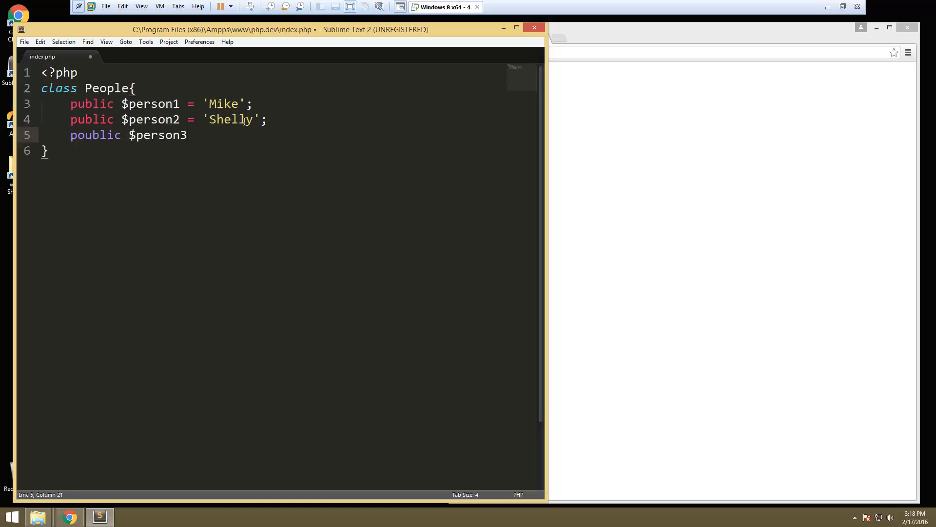
{"action": "mouse_move", "coordinate": [91, 139]}
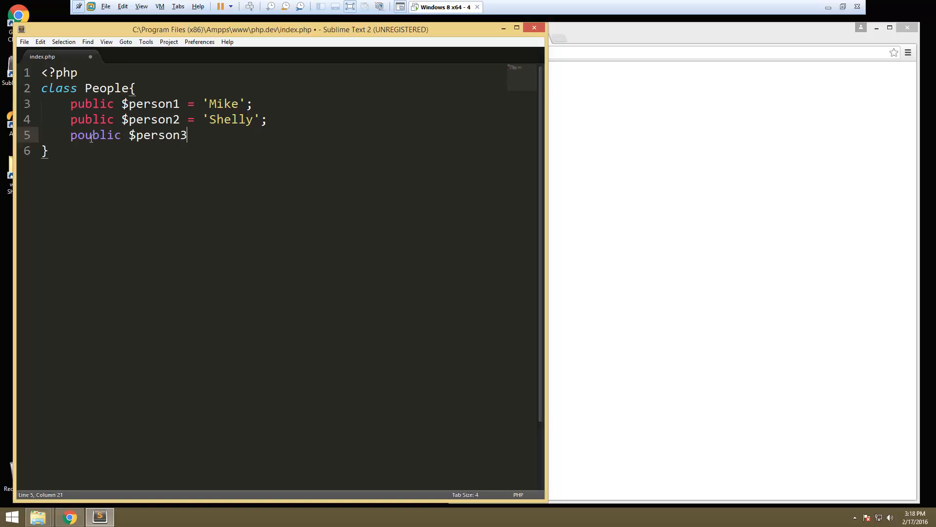
{"action": "key", "text": "BackSpace"}
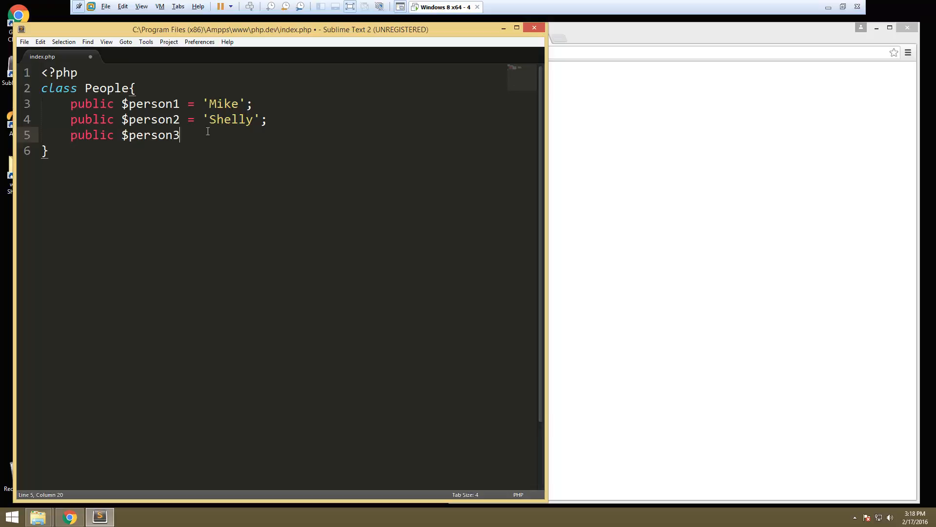
{"action": "type", "text": "= '';"}
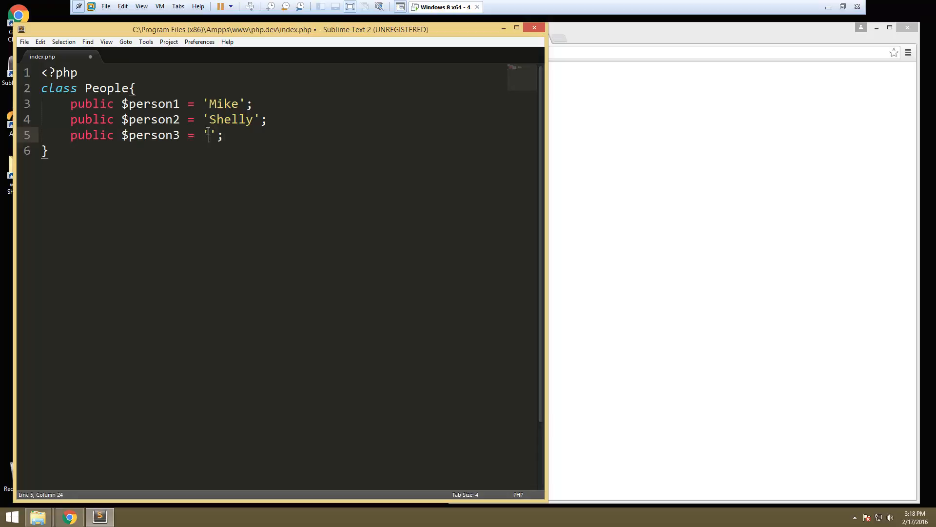
{"action": "type", "text": "Jeff"}
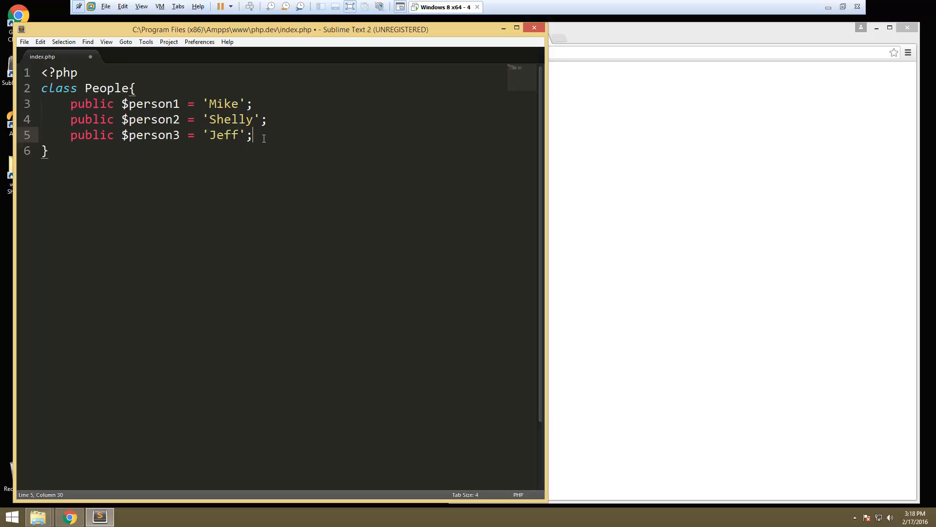
- Add a protected $person4 property holding 'john'
{"action": "key", "text": "Enter"}
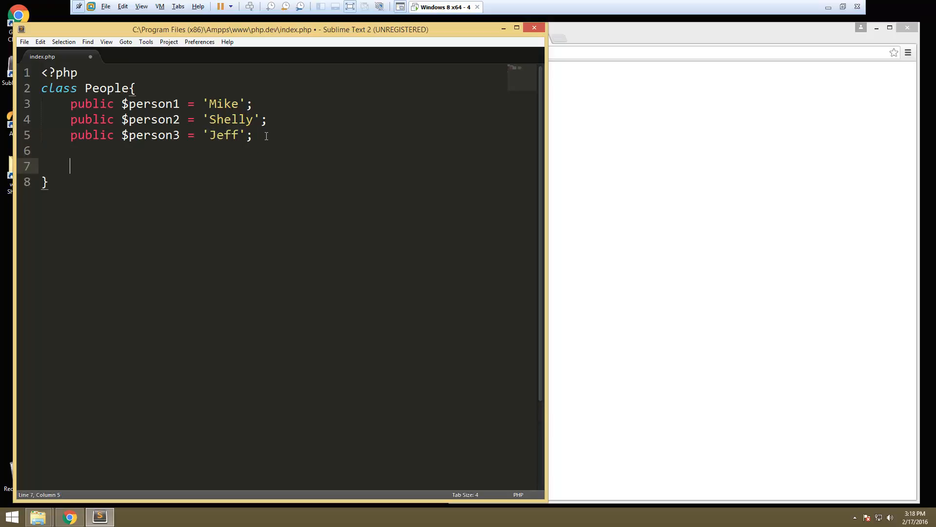
{"action": "type", "text": "p"}
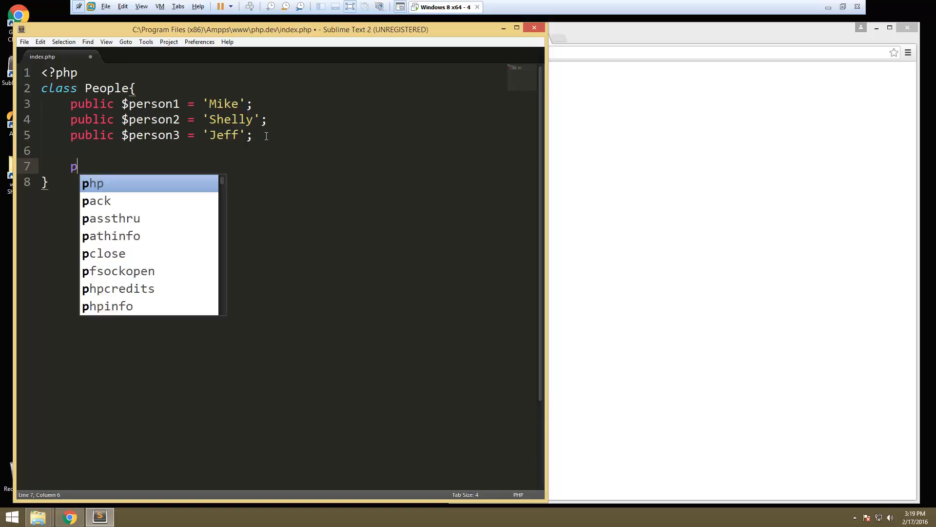
{"action": "type", "text": "rotected"}
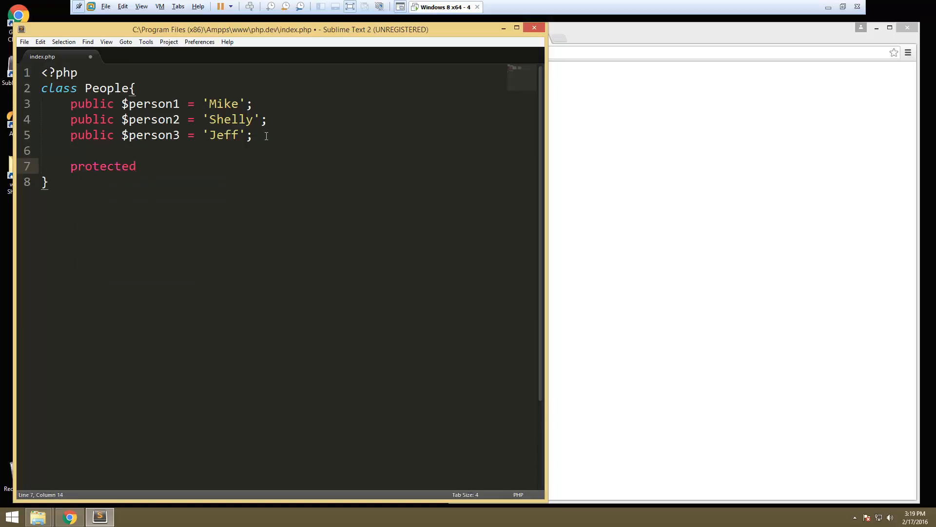
{"action": "type", "text": "$person4"}
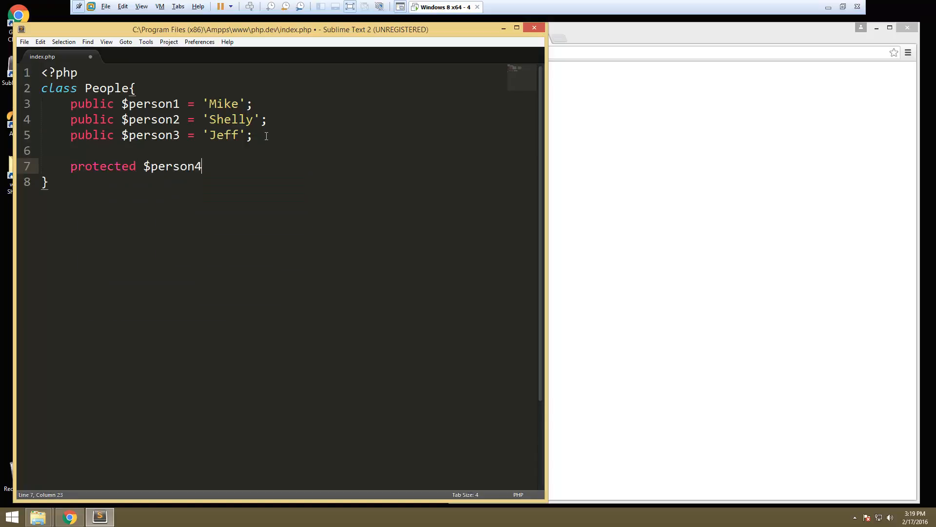
{"action": "type", "text": "= '';"}
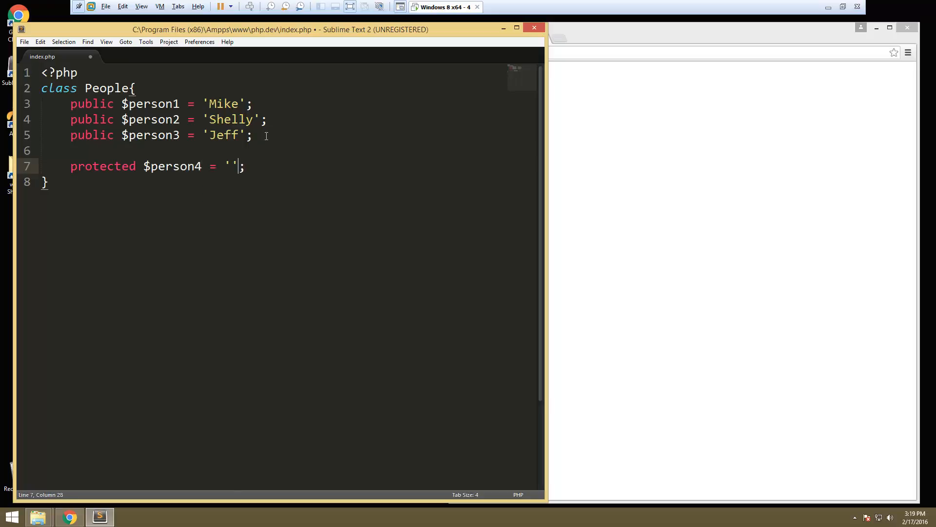
{"action": "type", "text": "john"}
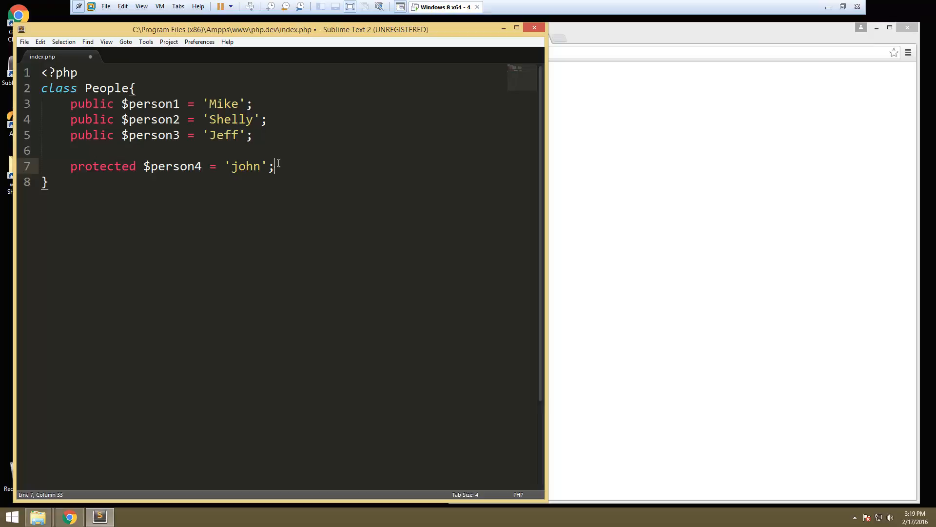
- Add a private $person5 property holding 'Jen'
{"action": "type", "text": "pri"}
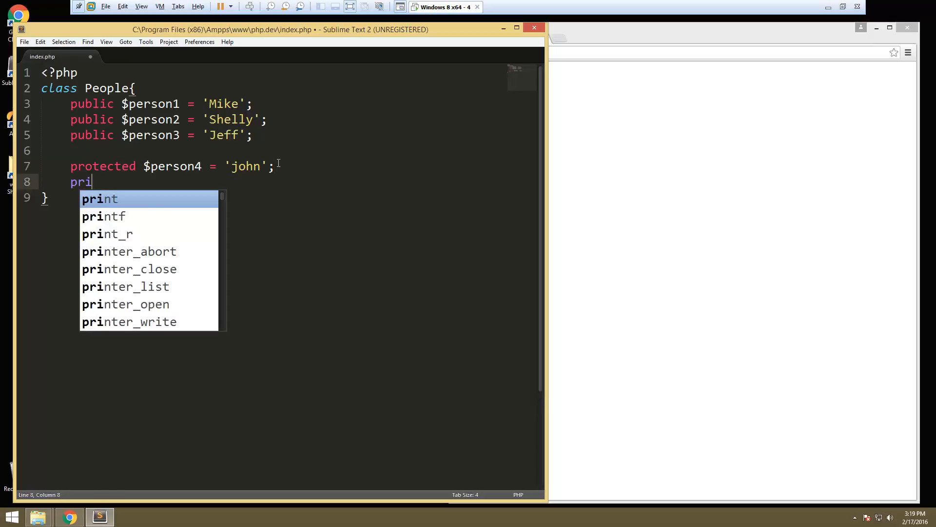
{"action": "type", "text": "vate"}
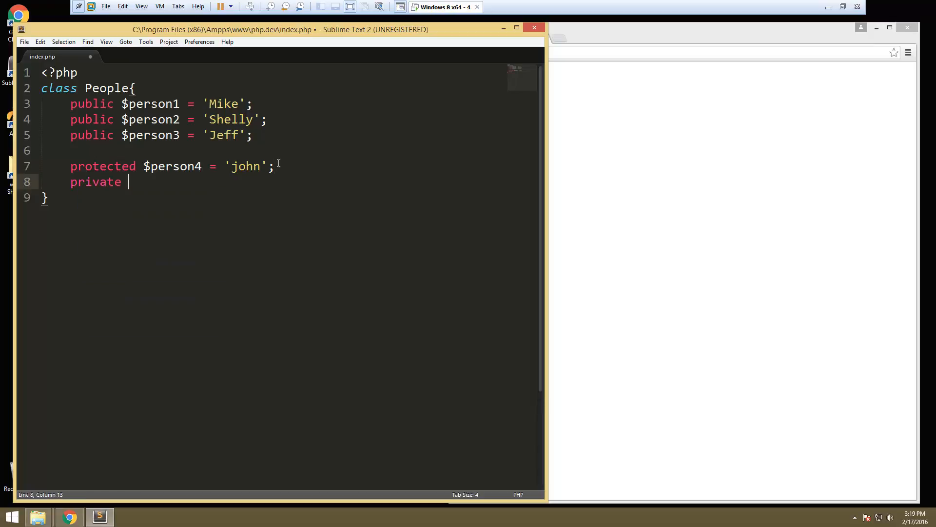
{"action": "type", "text": "$person"}
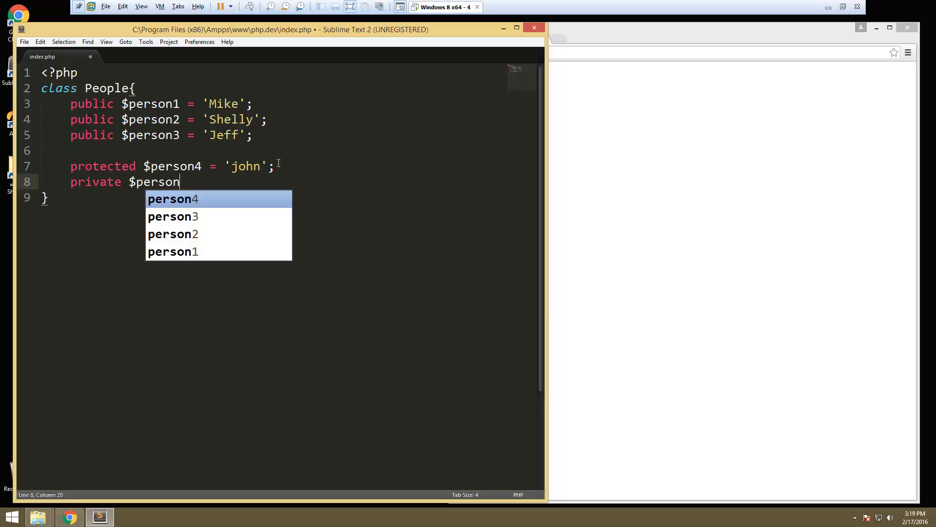
{"action": "type", "text": "5 = '';"}
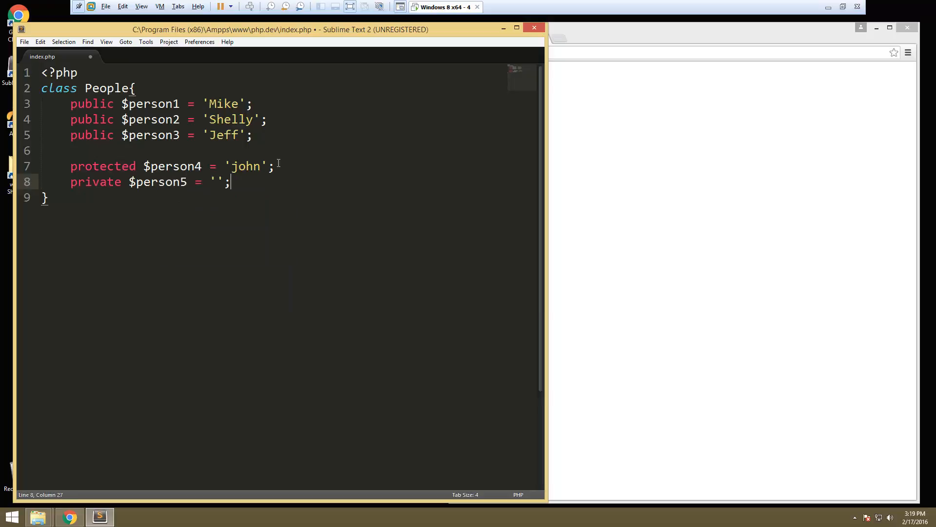
{"action": "type", "text": "Jen"}
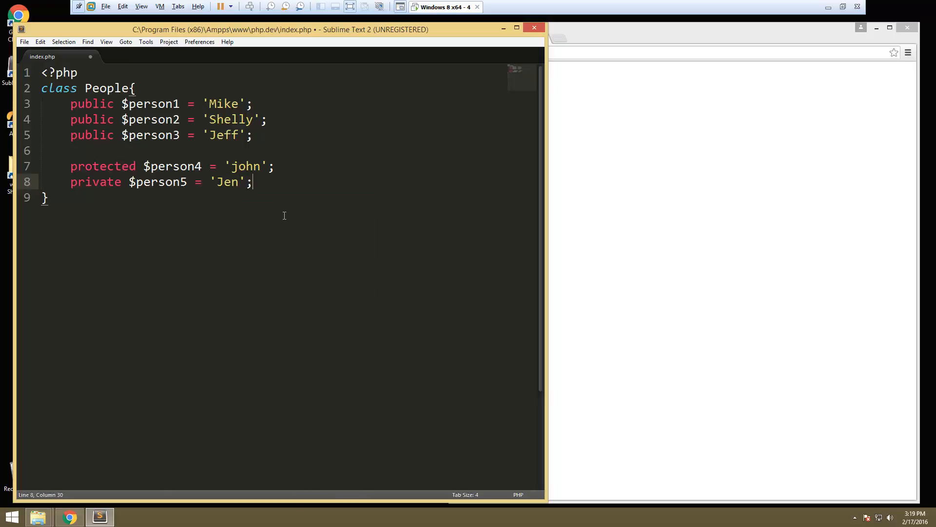
{"action": "mouse_move", "coordinate": [188, 229]}
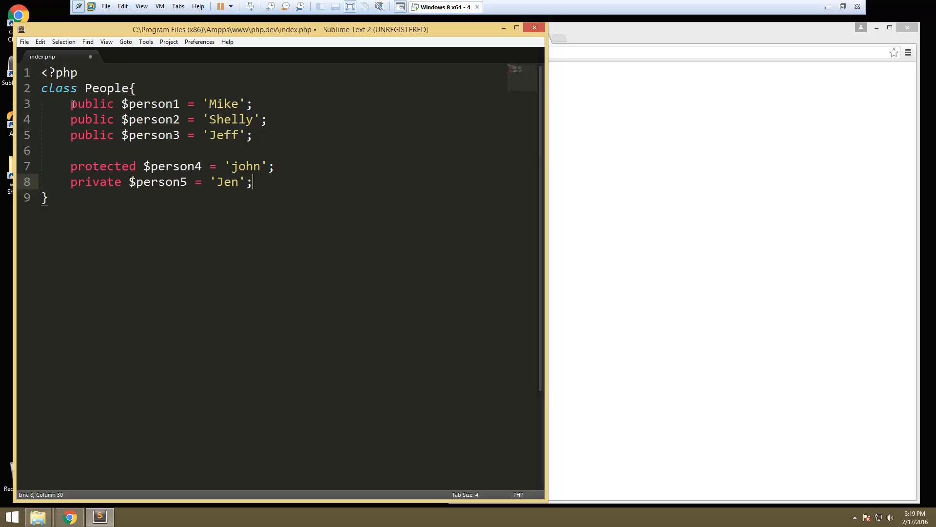
- Declare an iterateObject() method below the properties
{"action": "left_click_drag", "start_coordinate": [70, 103], "coordinate": [254, 181]}
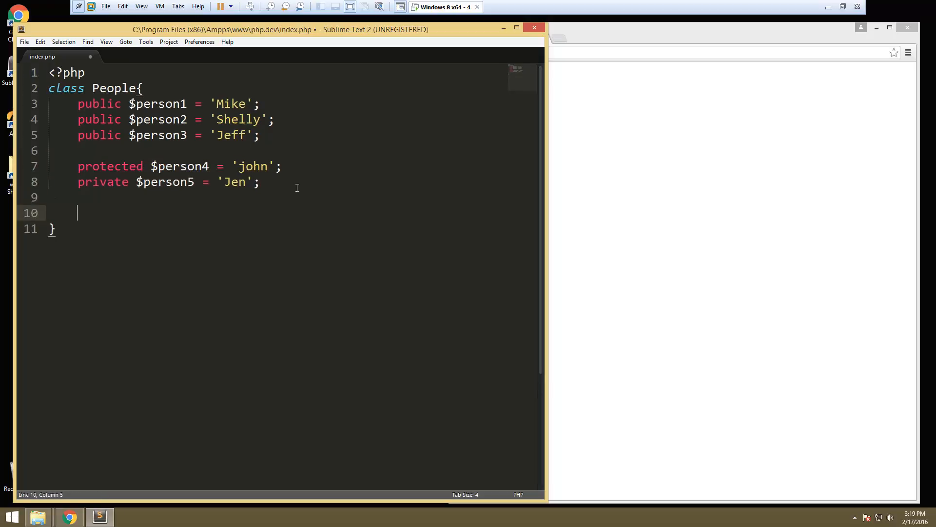
{"action": "type", "text": "function"}
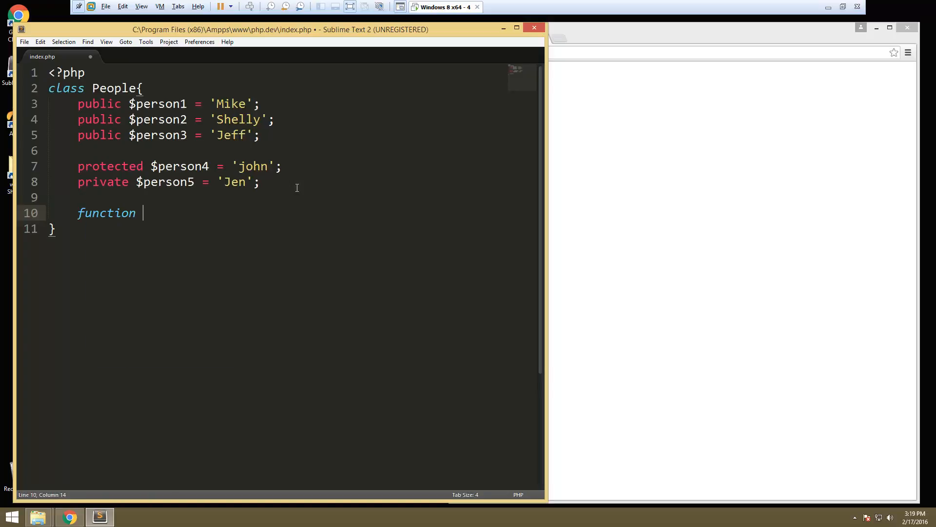
{"action": "type", "text": "itera"}
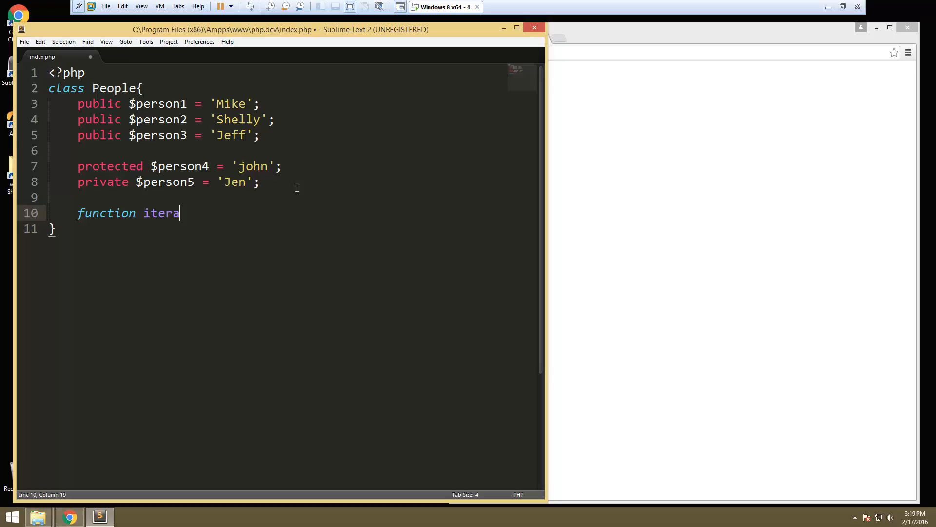
{"action": "type", "text": "teO"}
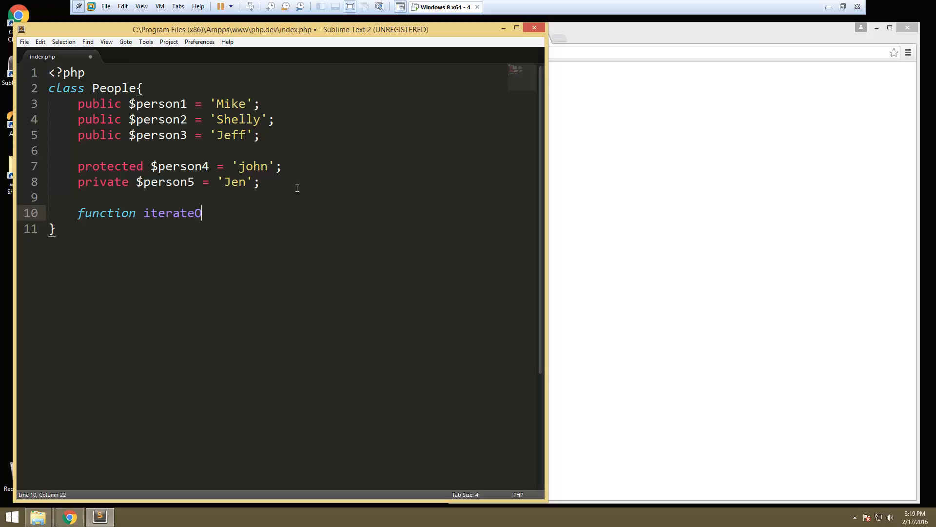
{"action": "type", "text": "bject"}
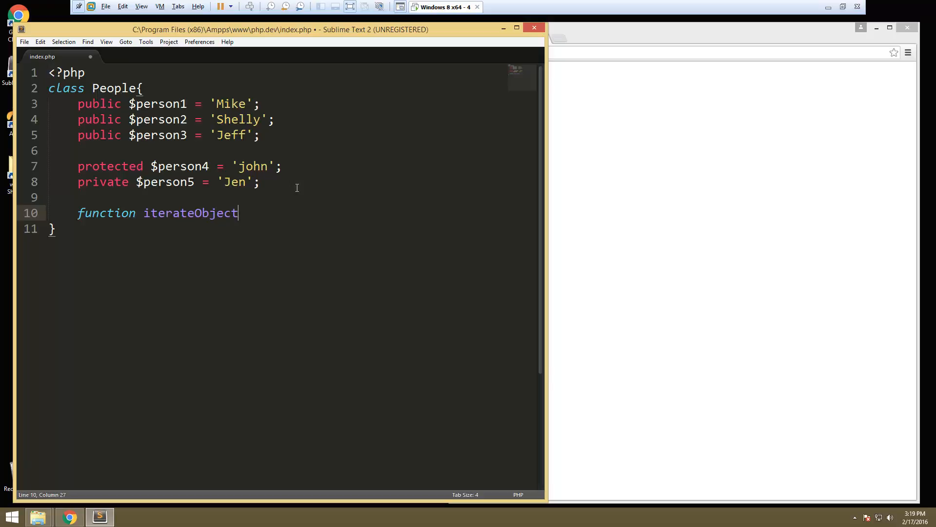
{"action": "type", "text": "(){"}
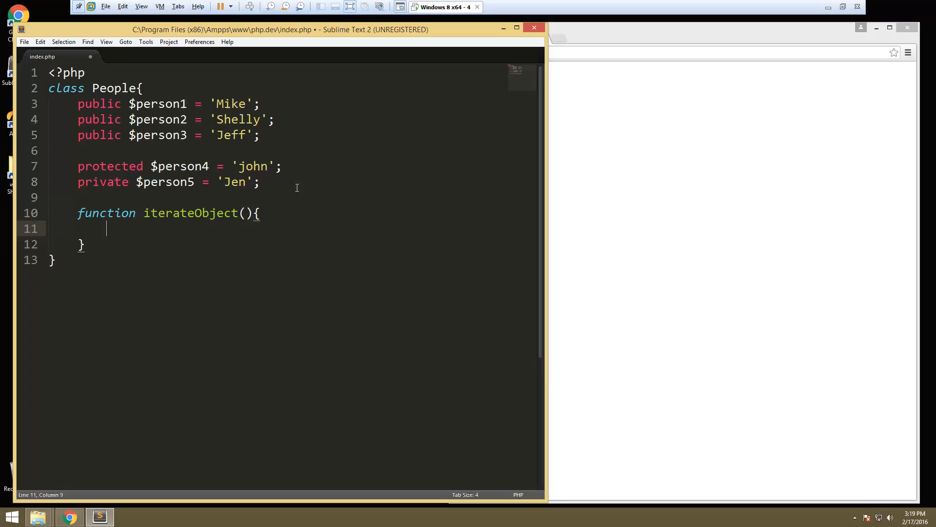
- Write a foreach loop over $this as $key => $value inside the method
{"action": "type", "text": "foreach(){"}
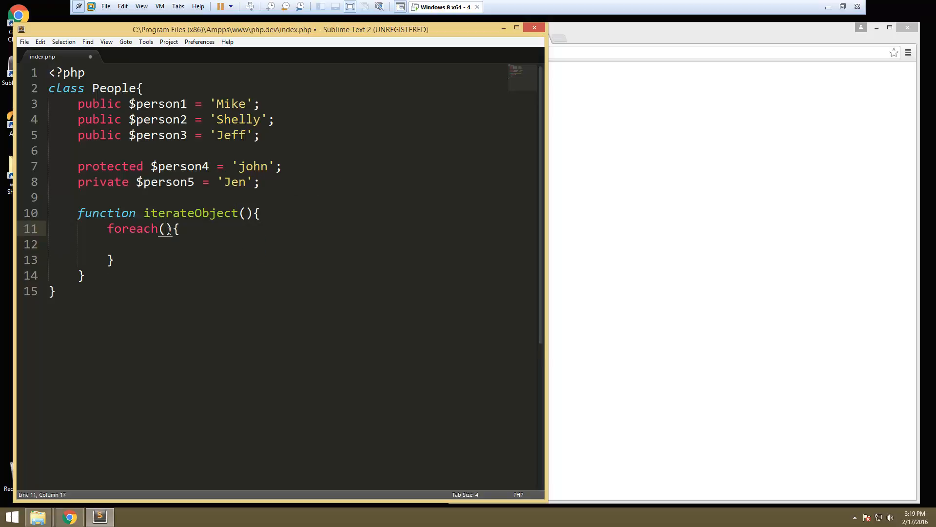
{"action": "type", "text": "$this"}
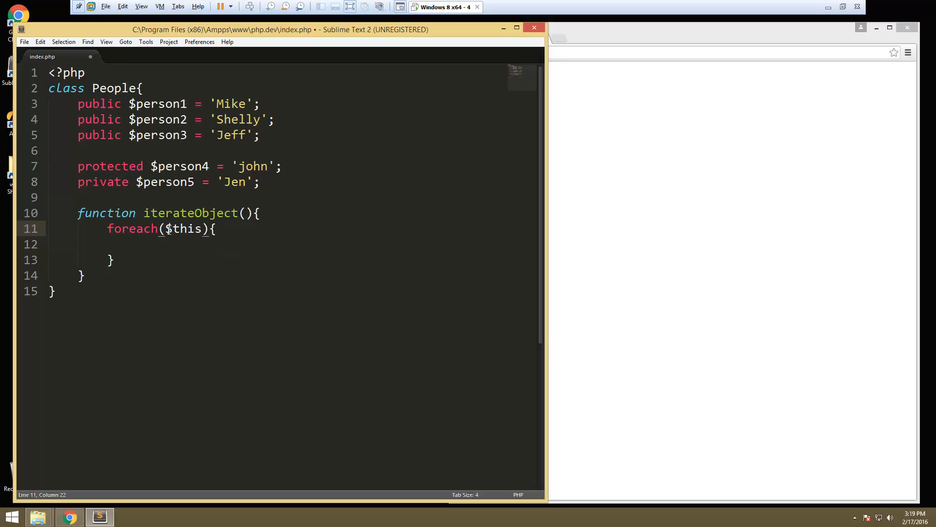
{"action": "type", "text": "as $key => $v"}
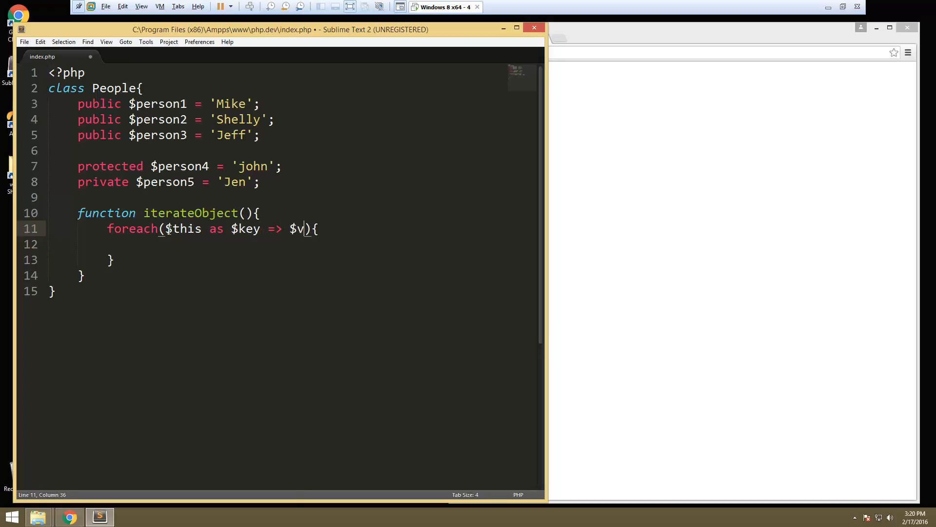
{"action": "type", "text": "alue"}
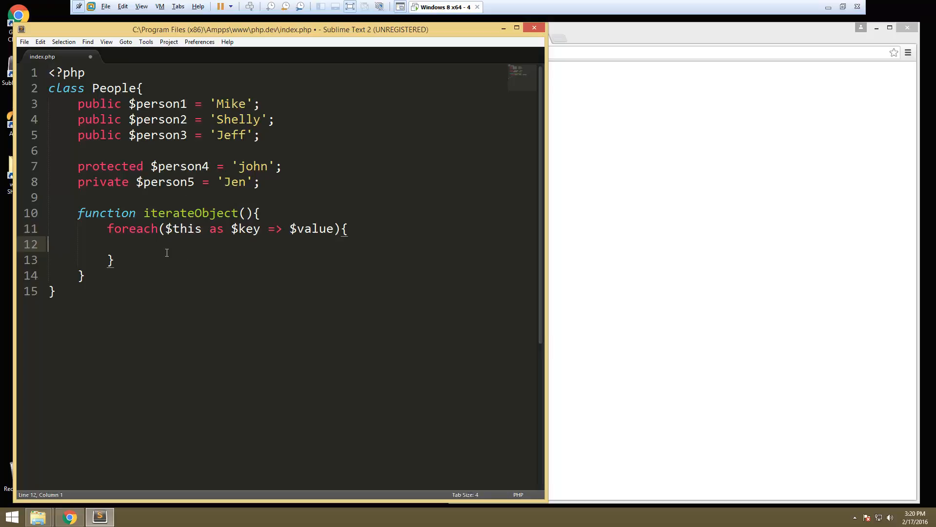
- Print "$key => $value\n" for each iteration in the loop body
{"action": "type", "text": "prin"}
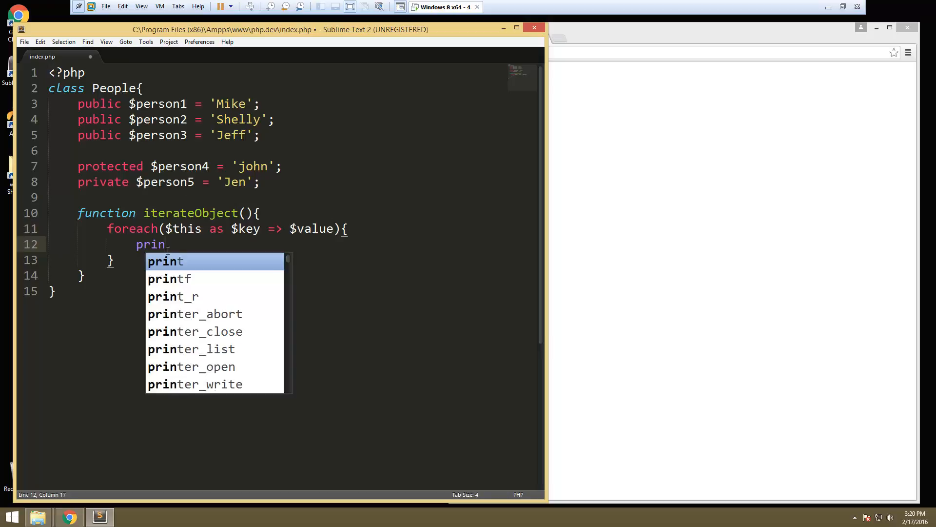
{"action": "type", "text": "t"}
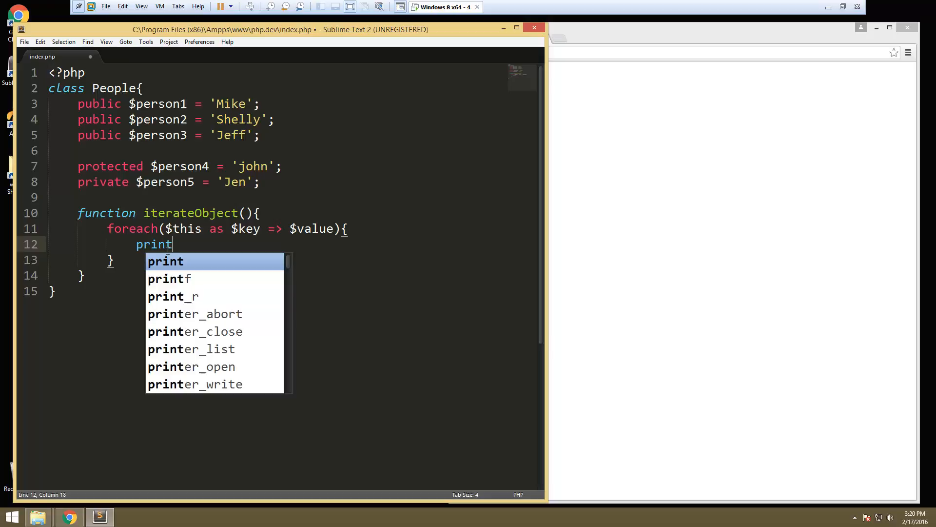
{"action": "type", "text": "\"\";"}
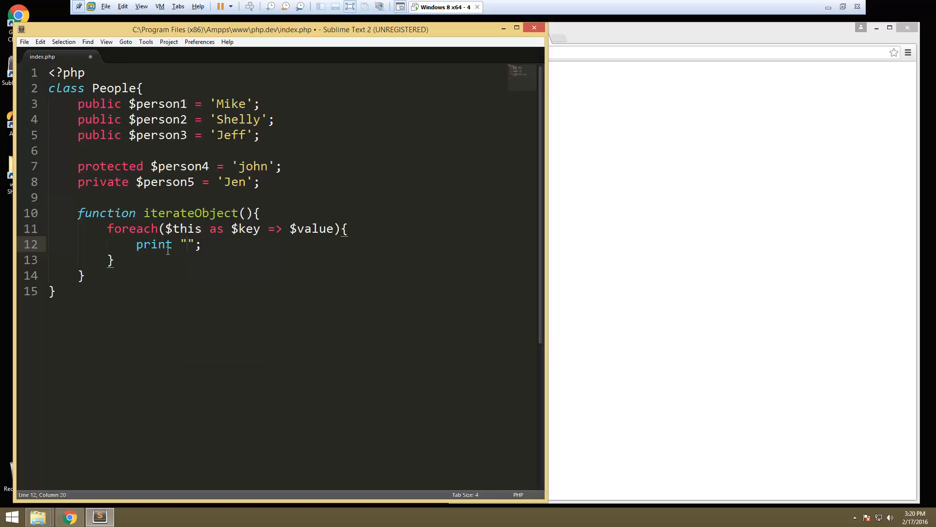
{"action": "type", "text": "$key => $value"}
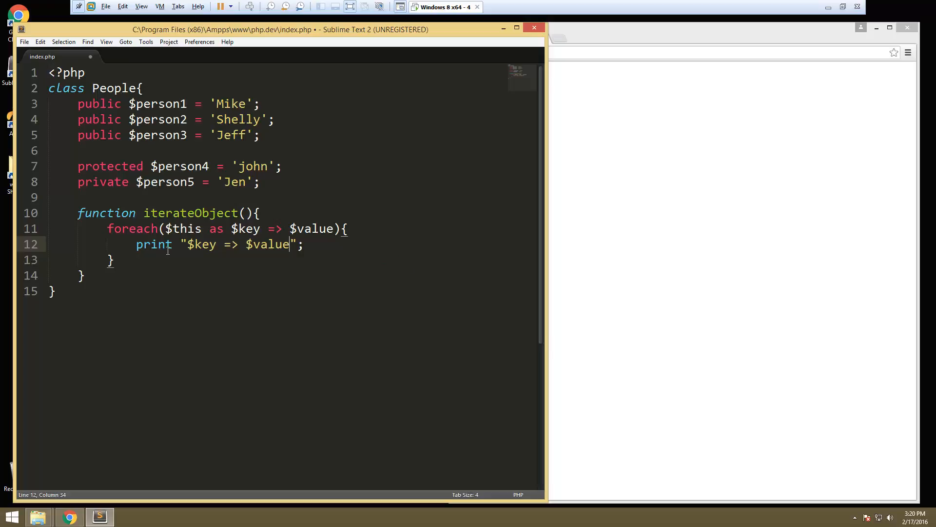
{"action": "type", "text": "\\n"}
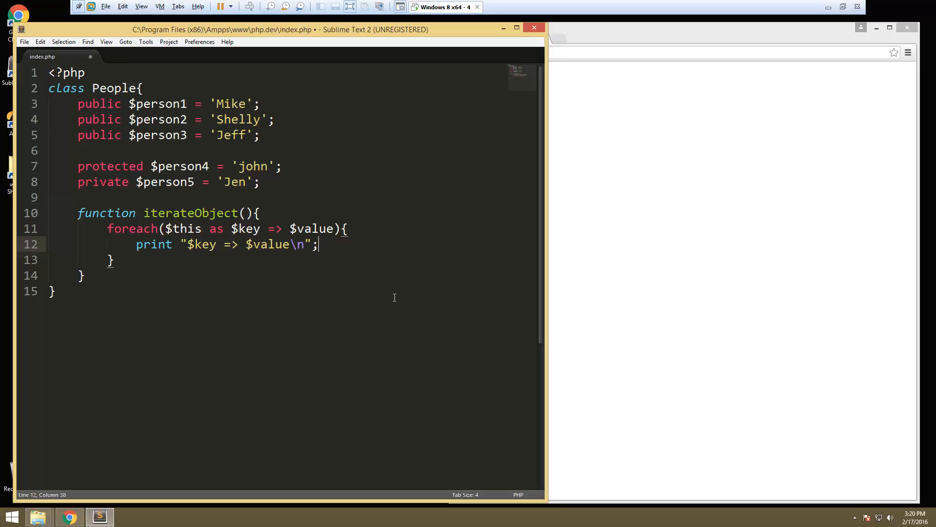
{"action": "scroll", "scroll_direction": "down", "scroll_amount": 3}
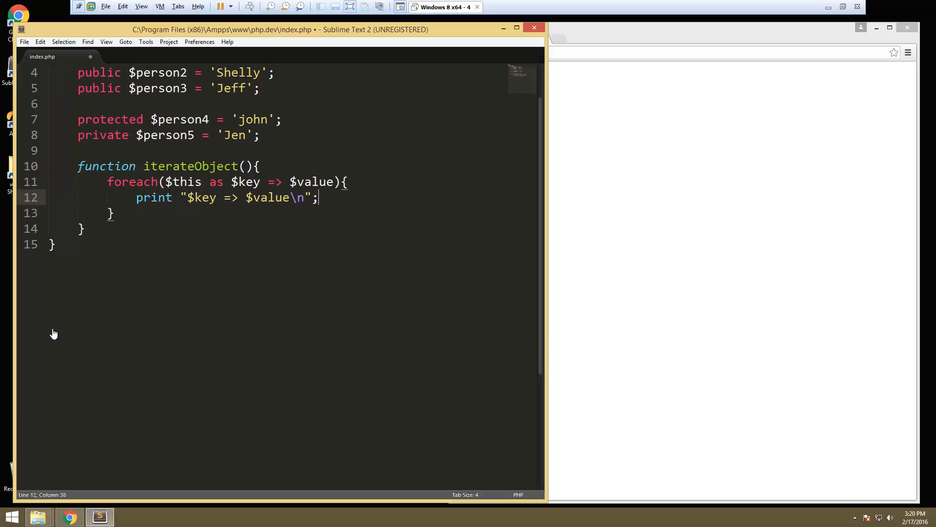
- Create $people = new People below the class
{"action": "left_click", "coordinate": [53, 244]}
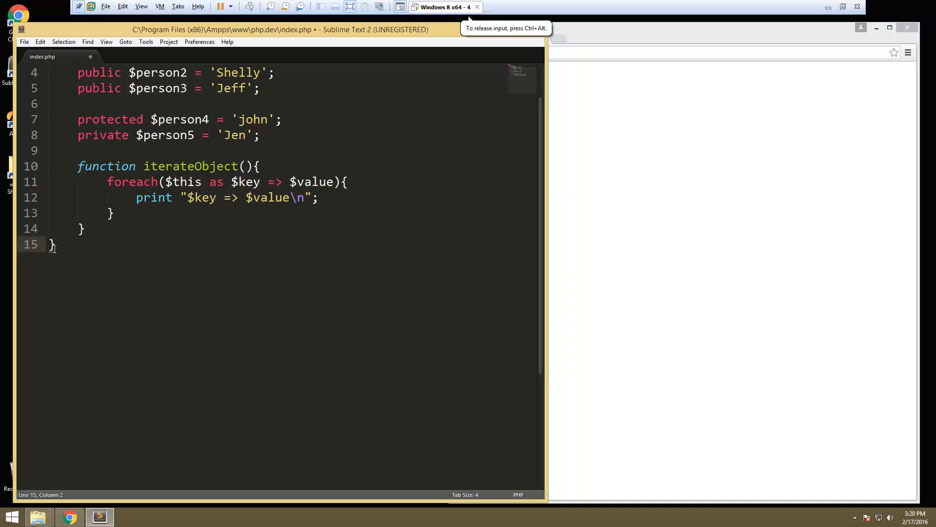
{"action": "type", "text": "$"}
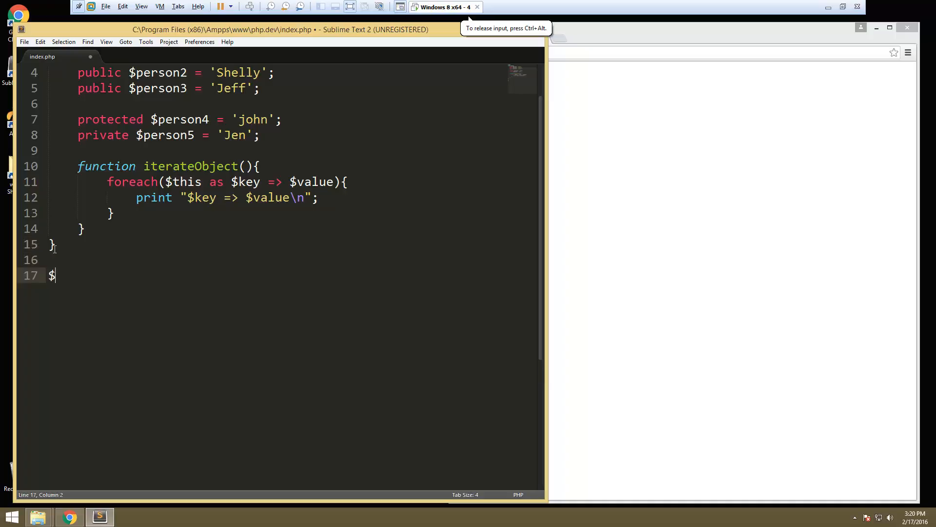
{"action": "type", "text": "cla"}
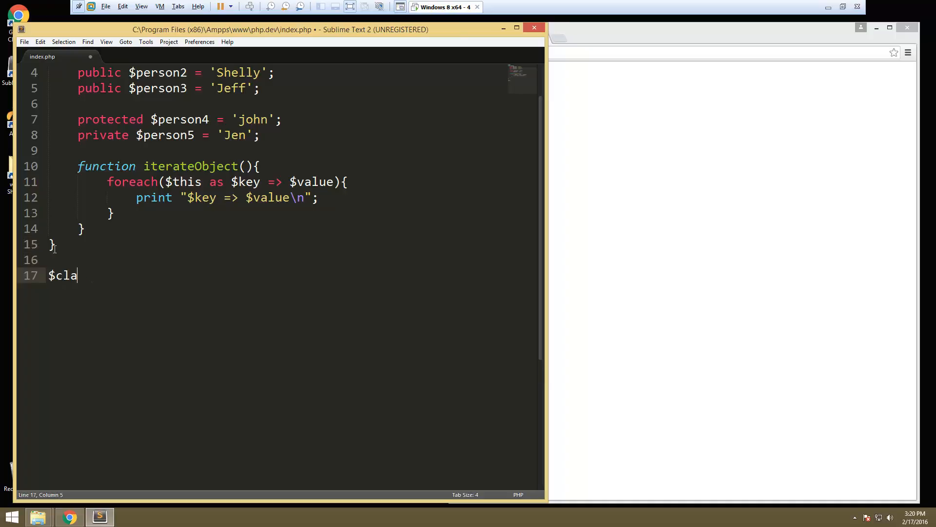
{"action": "type", "text": "peop"}
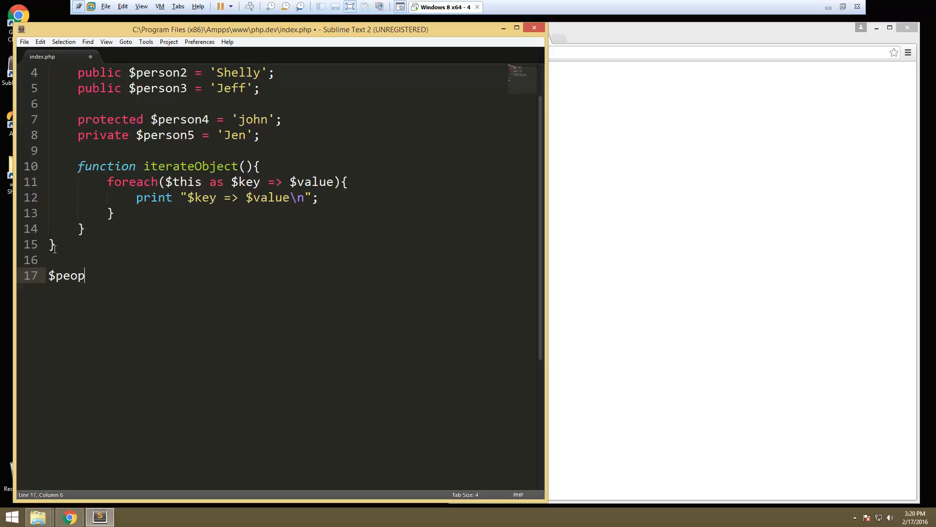
{"action": "type", "text": "le = new"}
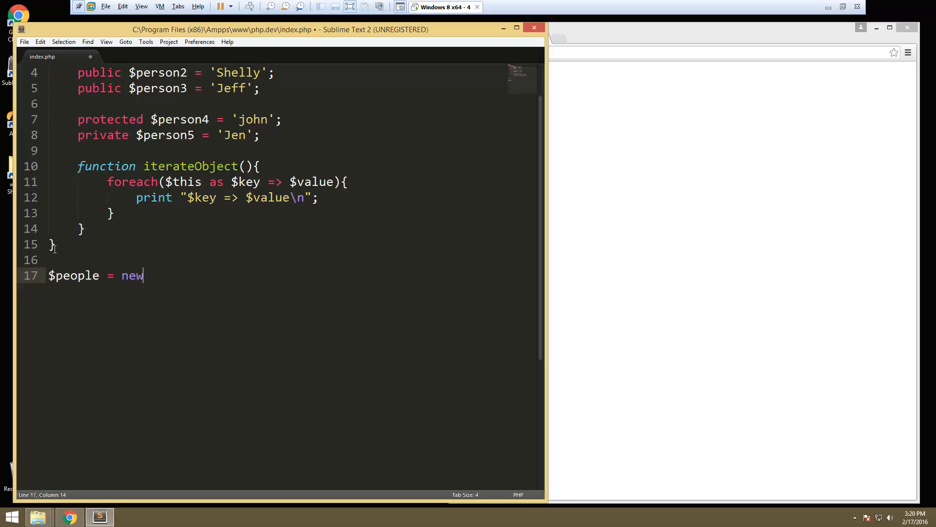
{"action": "type", "text": "Peopple;"}
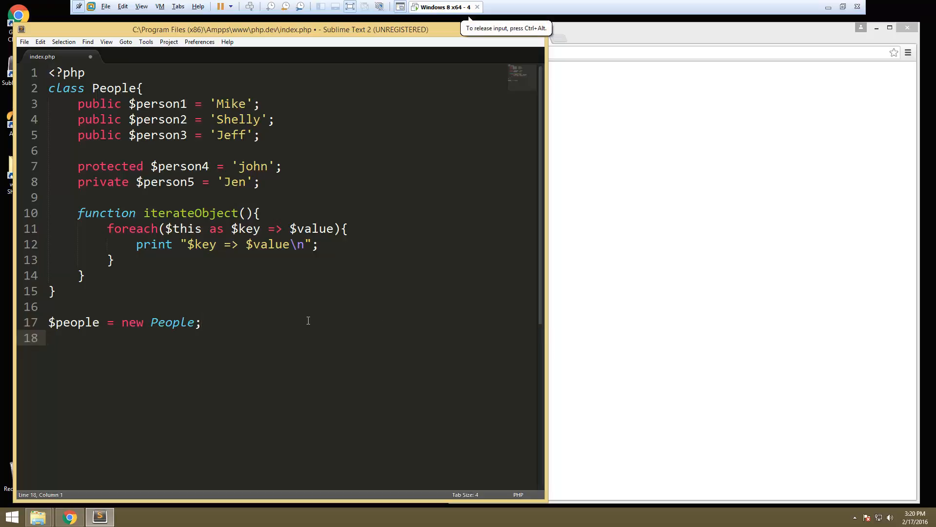
- Call $people->iterateObject(); on the next line
{"action": "type", "text": "$people"}
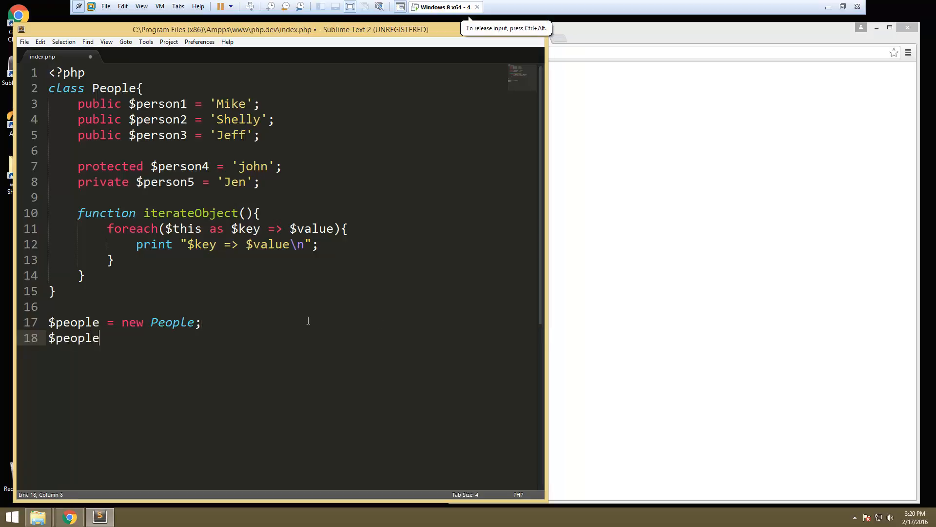
{"action": "type", "text": "->i"}
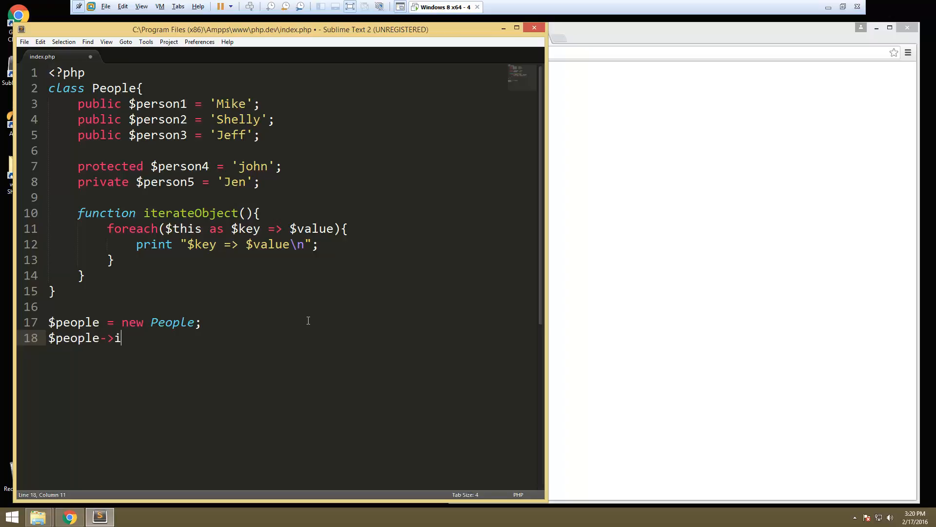
{"action": "type", "text": "terateObje"}
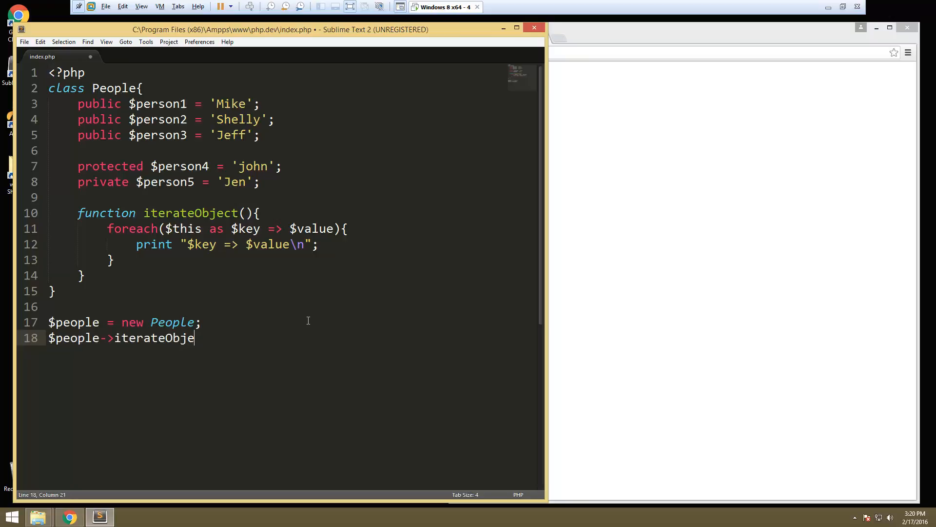
{"action": "type", "text": "ct();"}
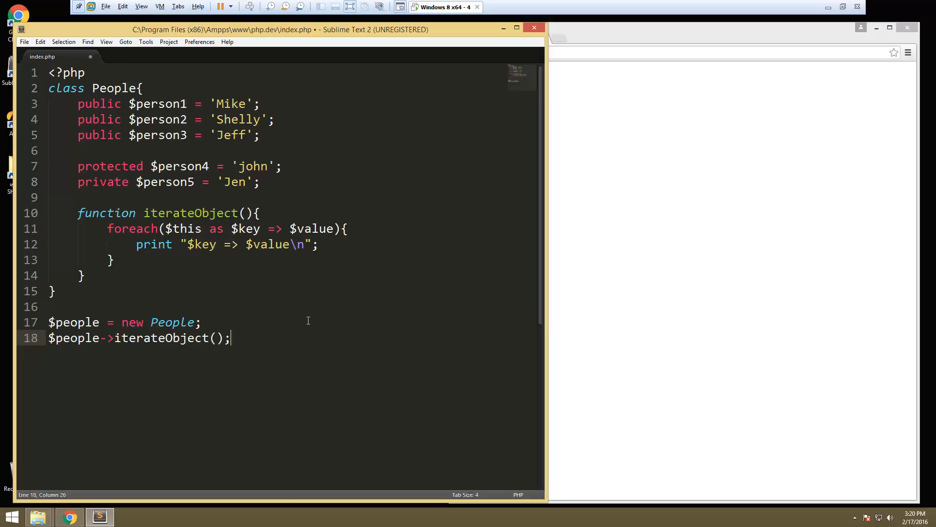
{"action": "mouse_move", "coordinate": [310, 348]}
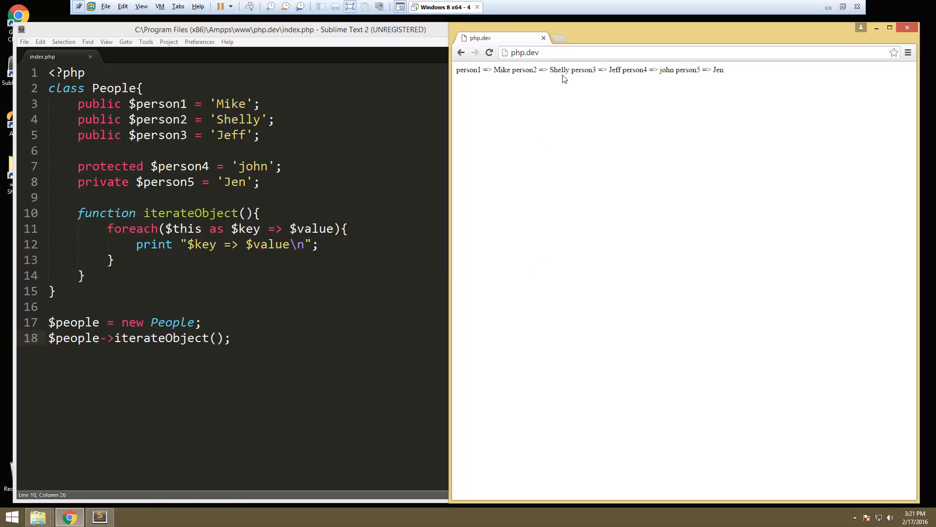
{"action": "mouse_move", "coordinate": [697, 81]}
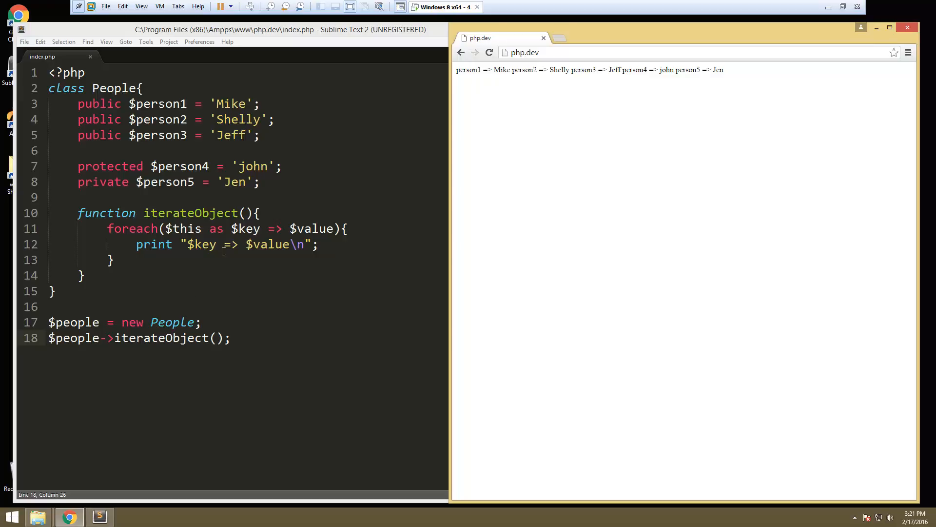
{"action": "mouse_move", "coordinate": [217, 279]}
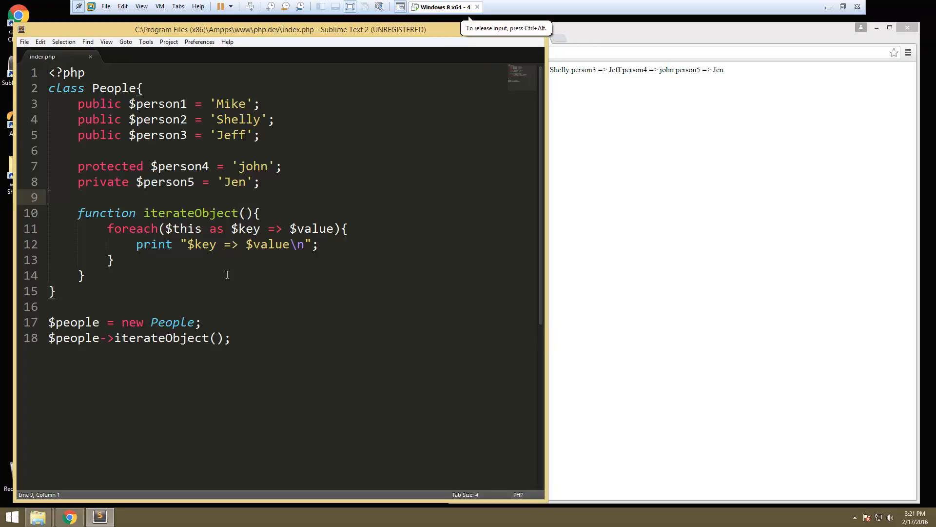
- Wrap iterateObject in /* */ and insert a foreach loop via autocomplete
{"action": "type", "text": "/*"}
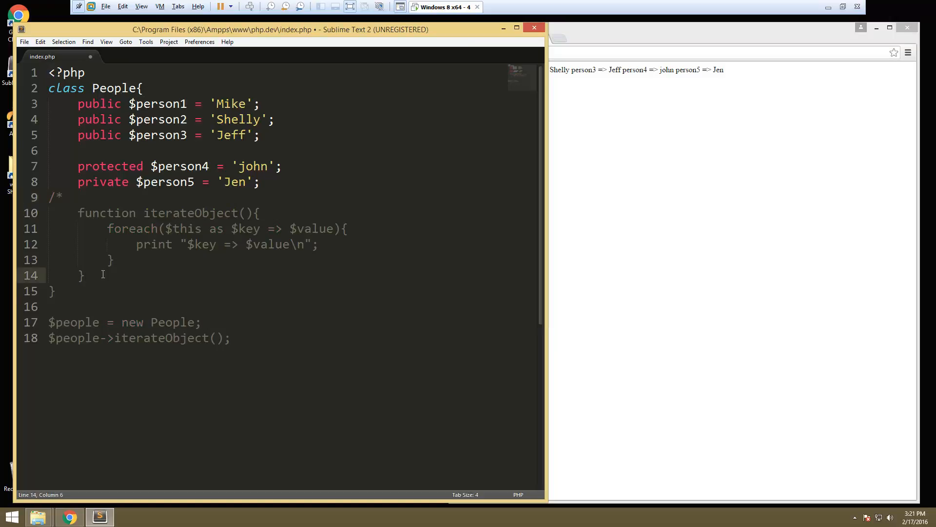
{"action": "type", "text": "*"}
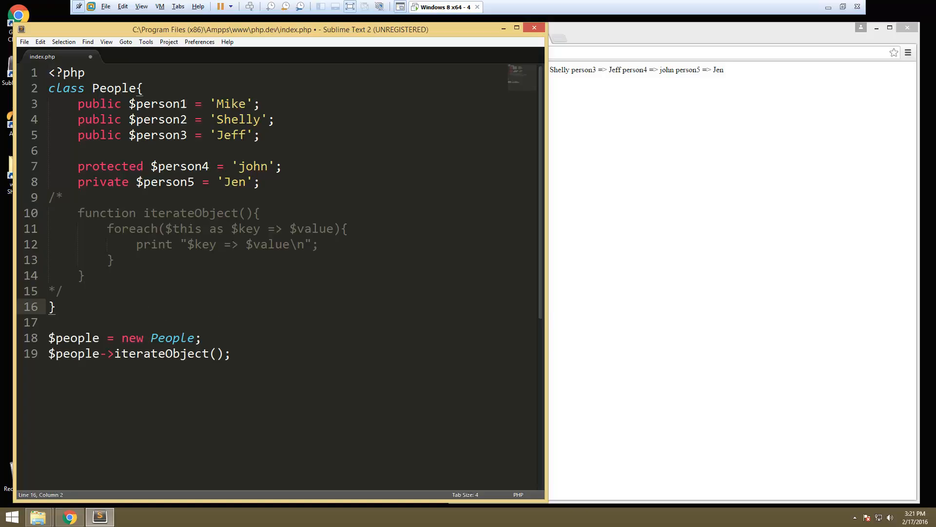
{"action": "mouse_move", "coordinate": [819, 412]}
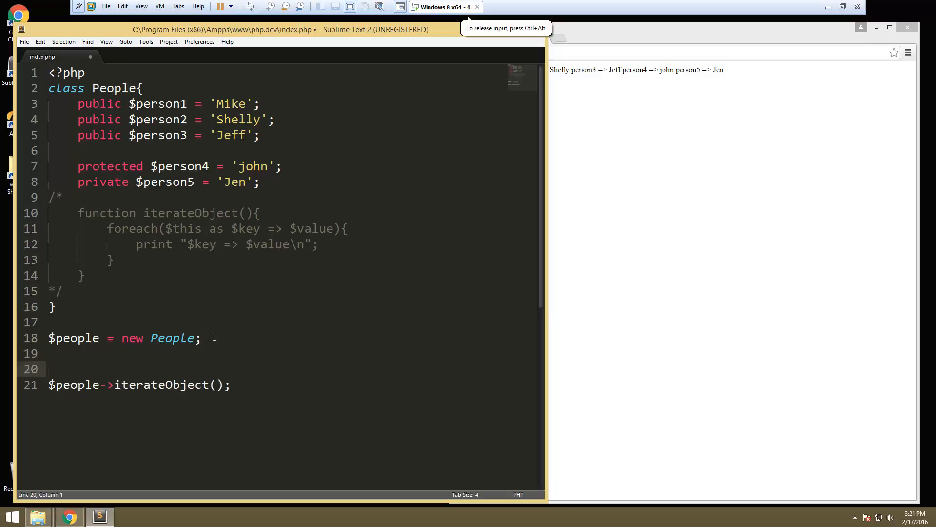
{"action": "type", "text": "for"}
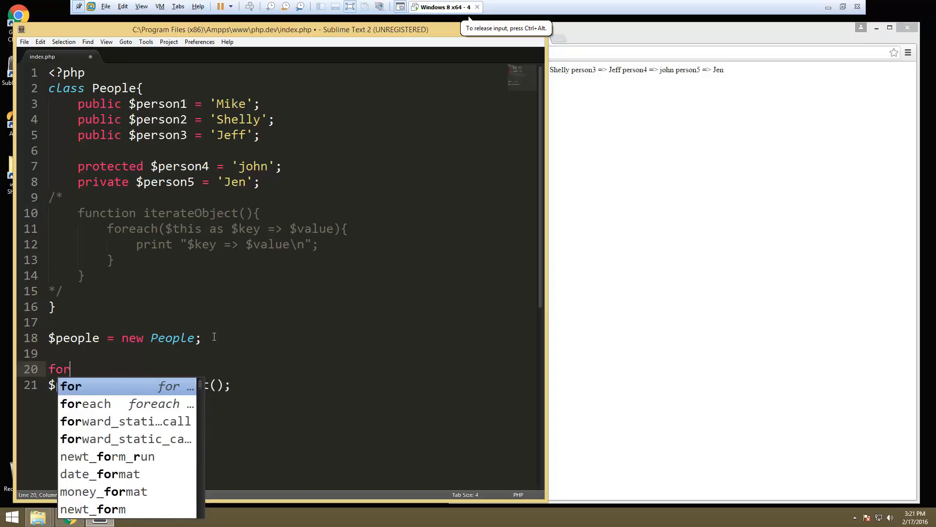
{"action": "key", "text": "Tab"}
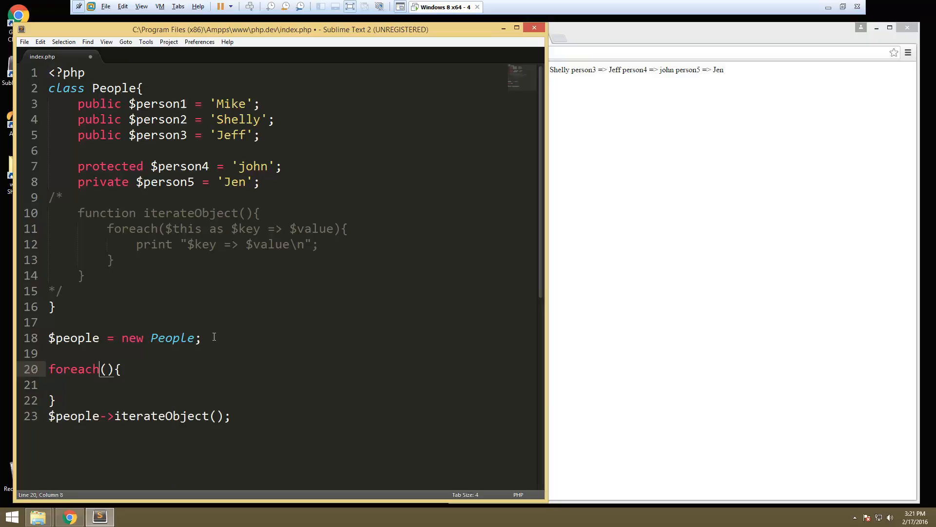
- Fill the loop header as foreach($people as $key => $value)
{"action": "key", "text": "right"}
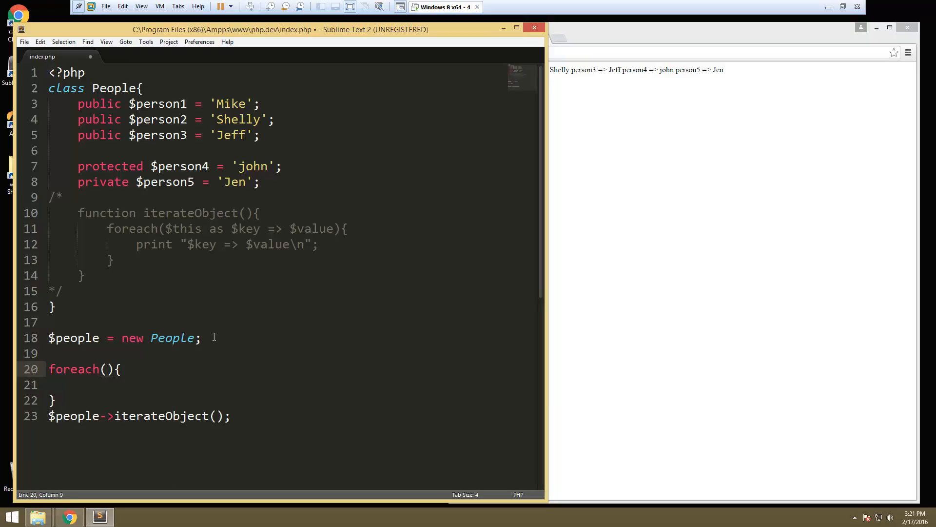
{"action": "type", "text": "$people"}
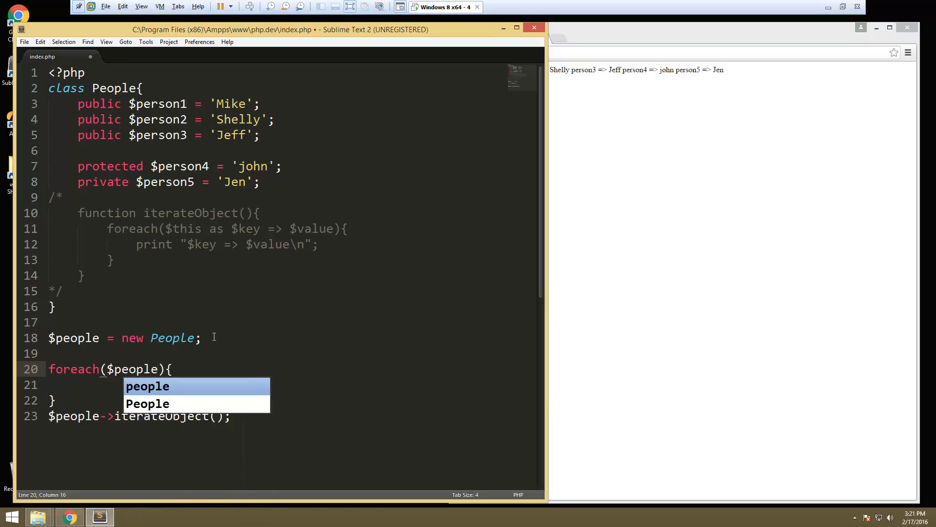
{"action": "type", "text": "as $key =>"}
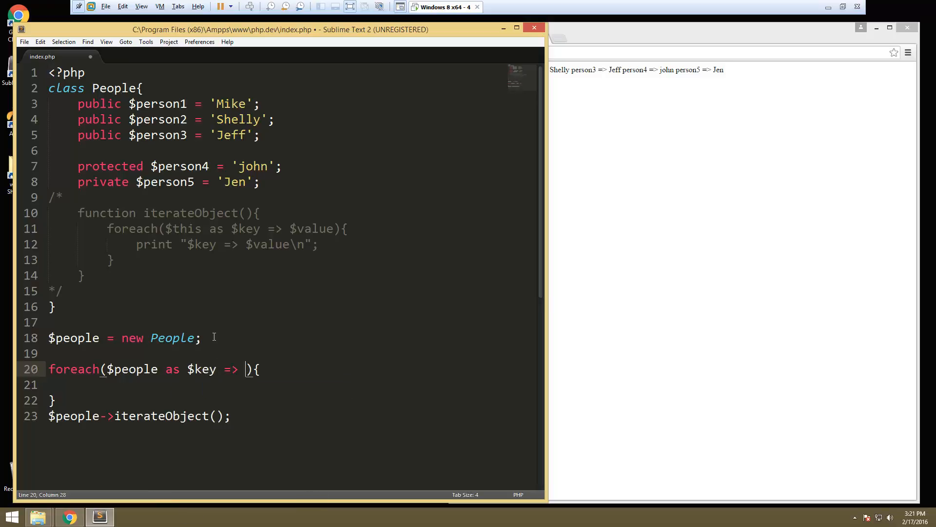
{"action": "type", "text": "$value"}
{"action": "left_click", "coordinate": [138, 415]}
{"action": "type", "text": "//"}
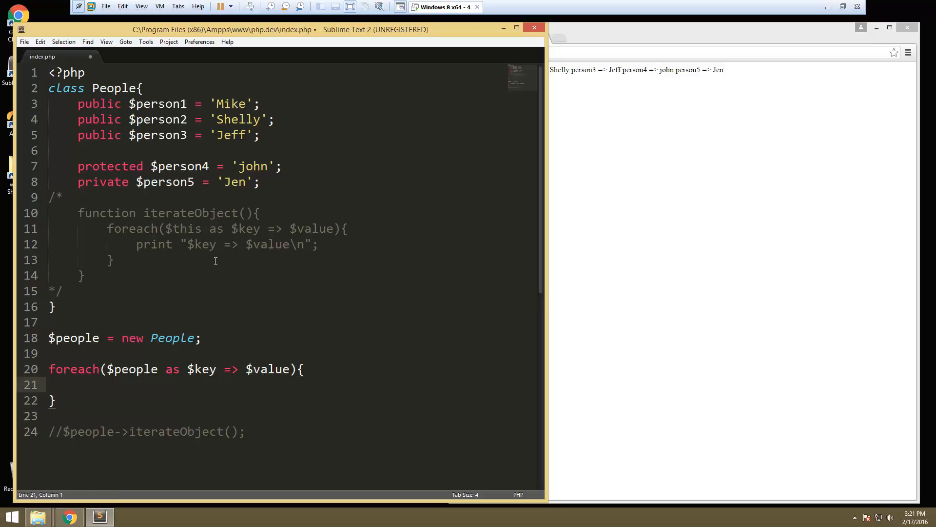
- Copy the print line into the foreach body and reload Chrome to list Mike, Shelly, Jeff
{"action": "left_click_drag", "start_coordinate": [136, 244], "coordinate": [318, 244]}
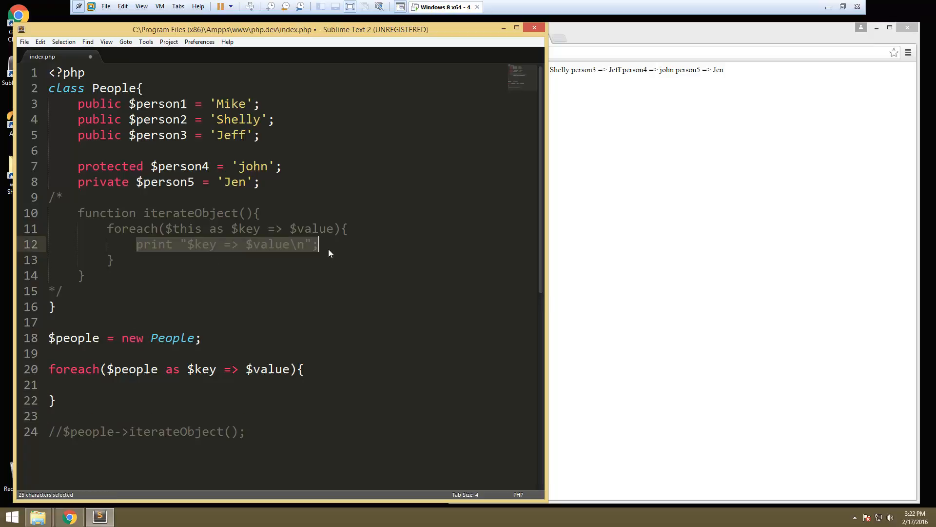
{"action": "left_click", "coordinate": [104, 385]}
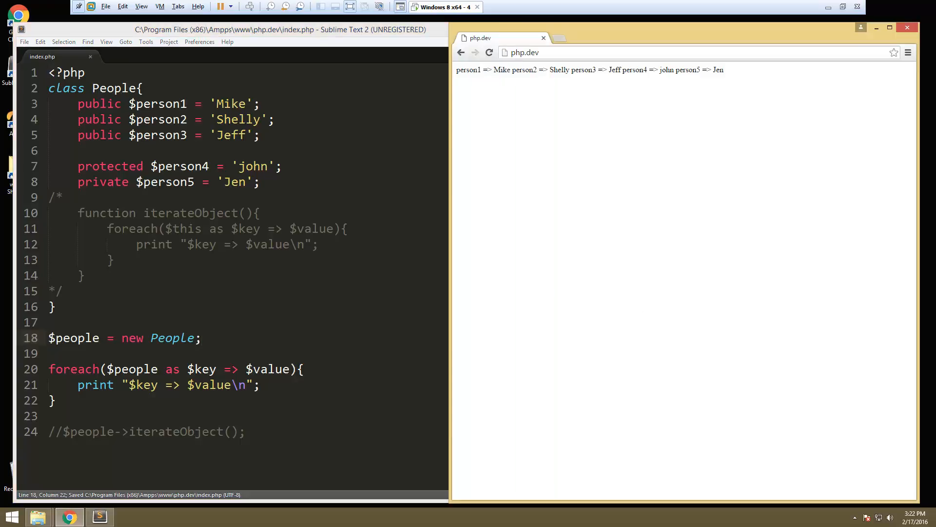
{"action": "left_click", "coordinate": [490, 53]}
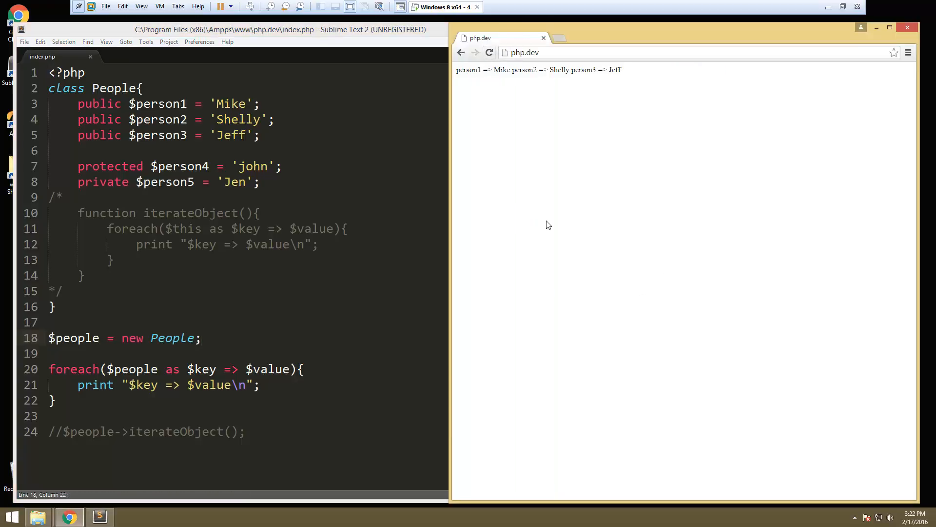
{"action": "mouse_move", "coordinate": [478, 87]}
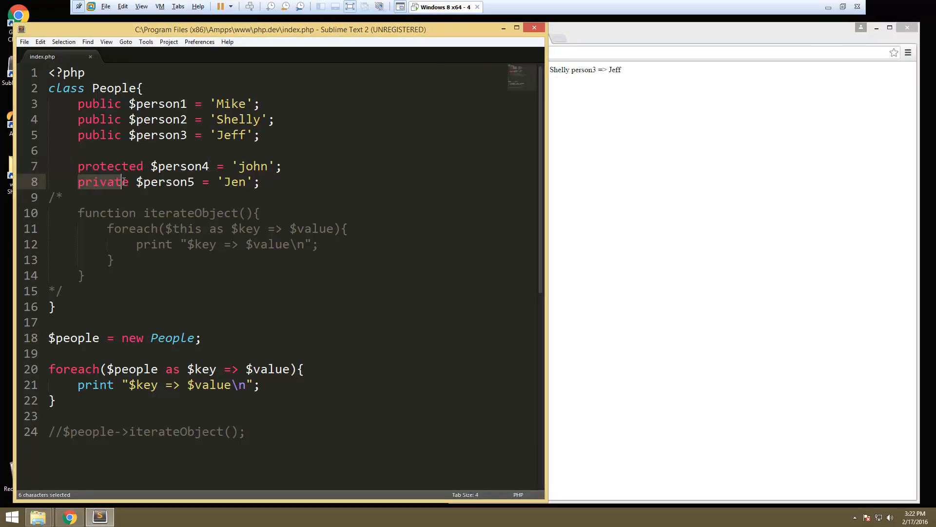
- Change person4 from protected to public and reload Chrome so john appears
{"action": "double_click", "coordinate": [109, 166]}
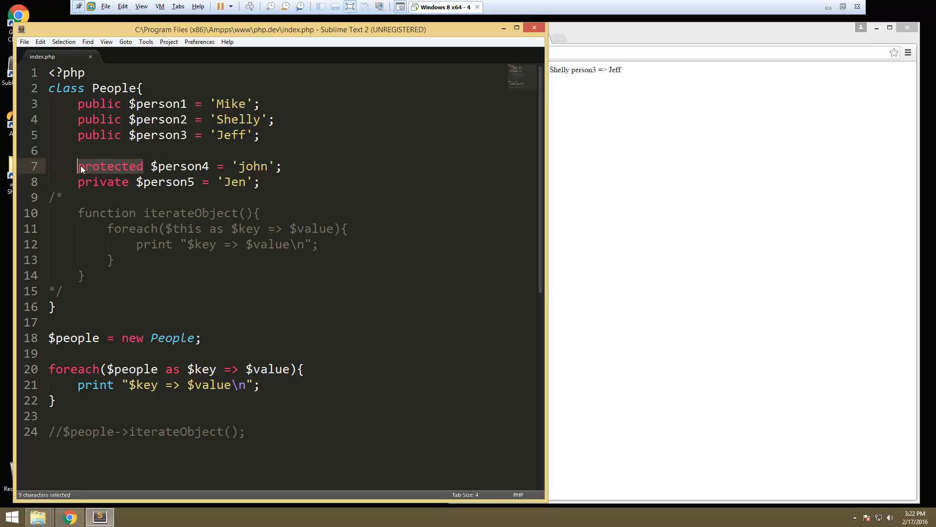
{"action": "type", "text": "public"}
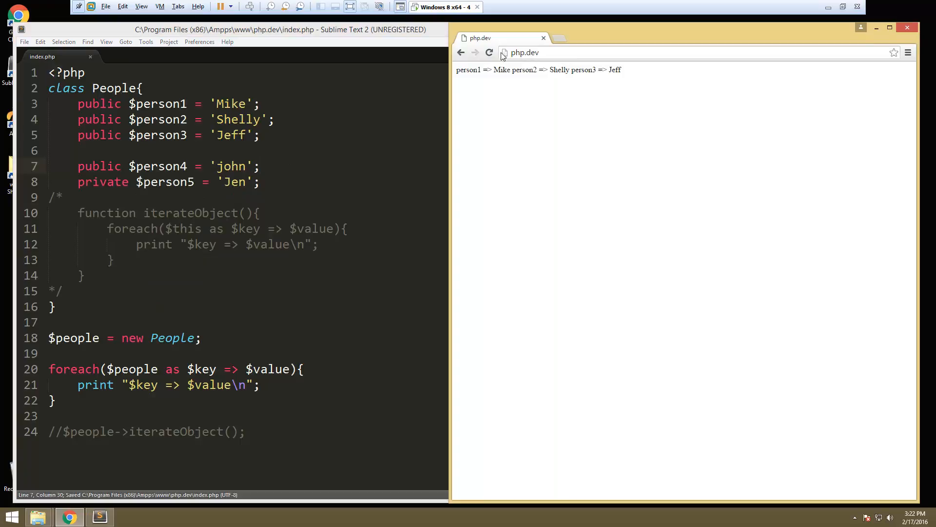
{"action": "left_click", "coordinate": [490, 53]}
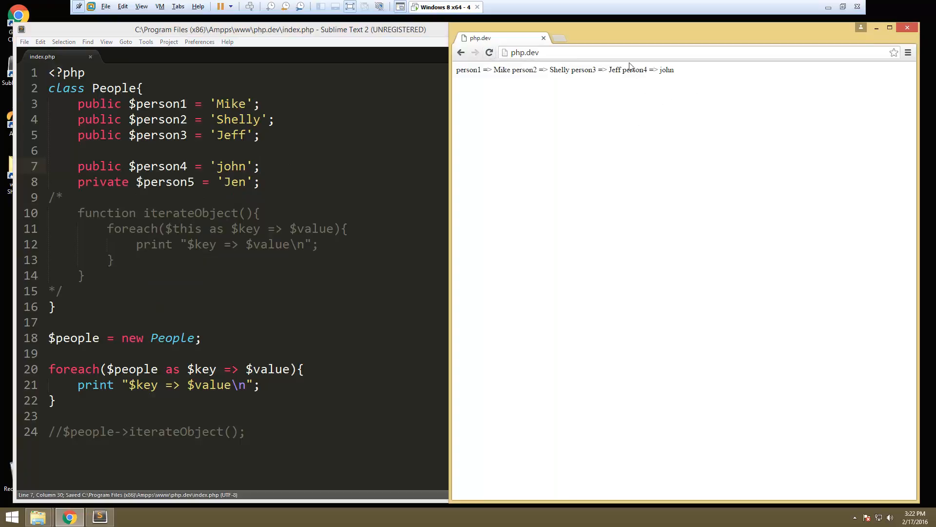